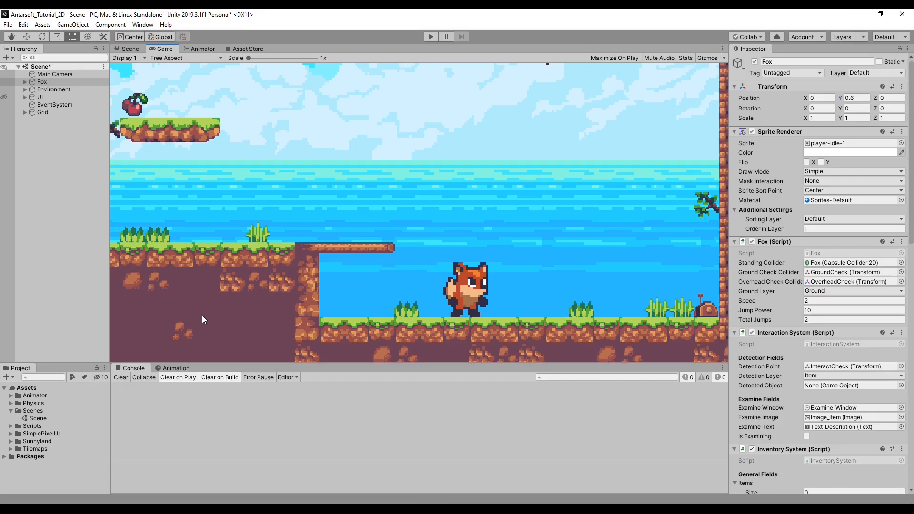
mouse_move(173, 268)
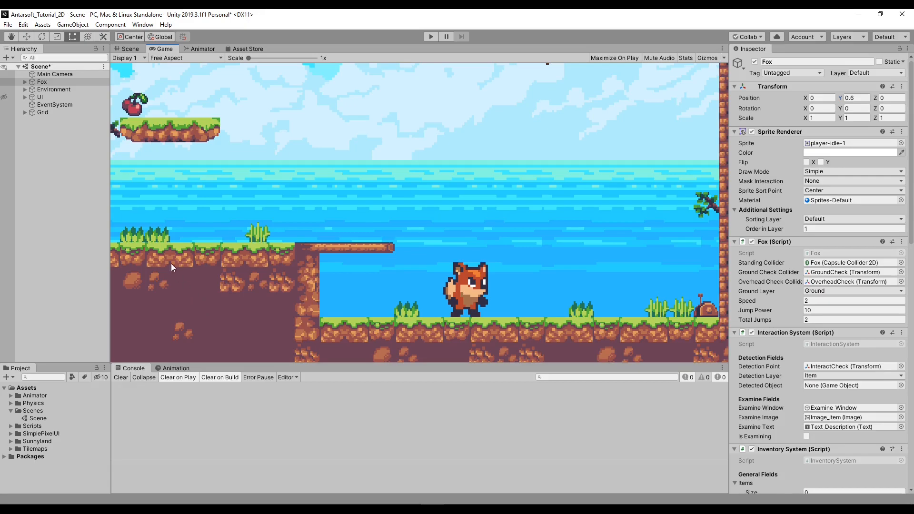
Step: Select UI, clear the selection, then select Main Camera to view its Audio Listener
click(39, 97)
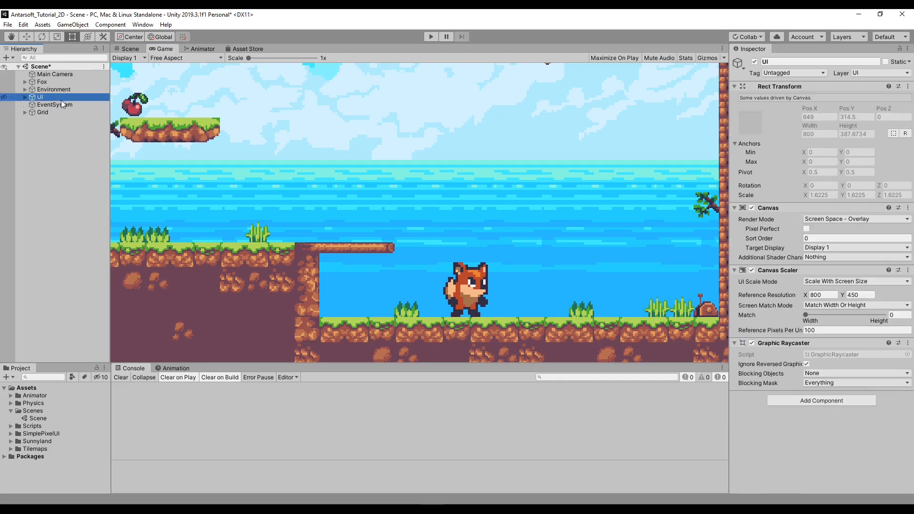
click(66, 124)
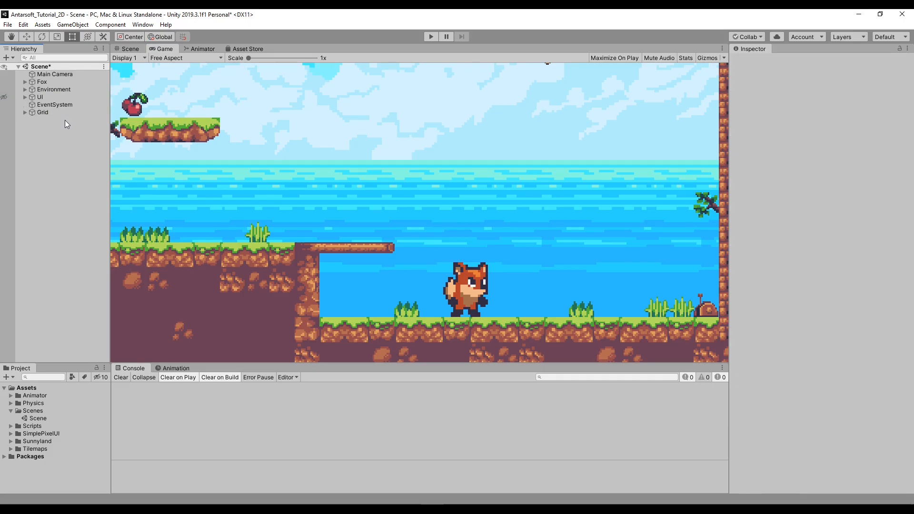
mouse_move(52, 121)
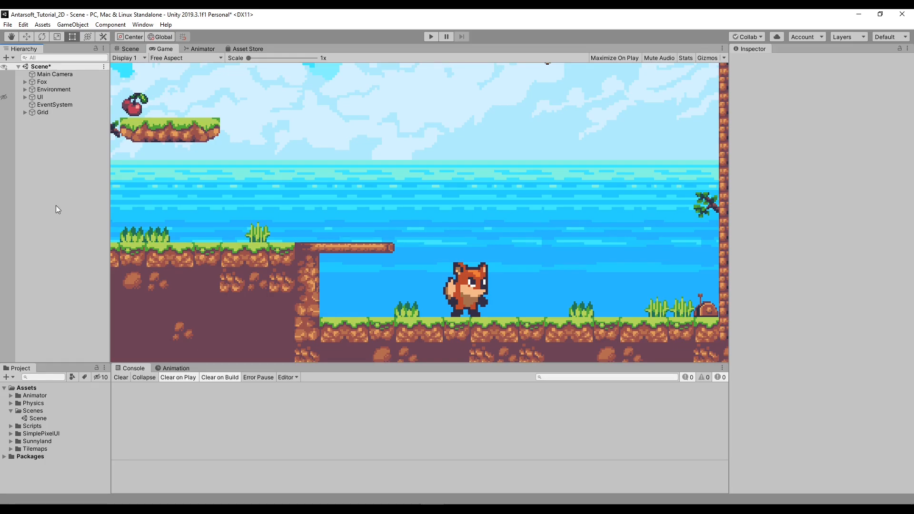
click(45, 74)
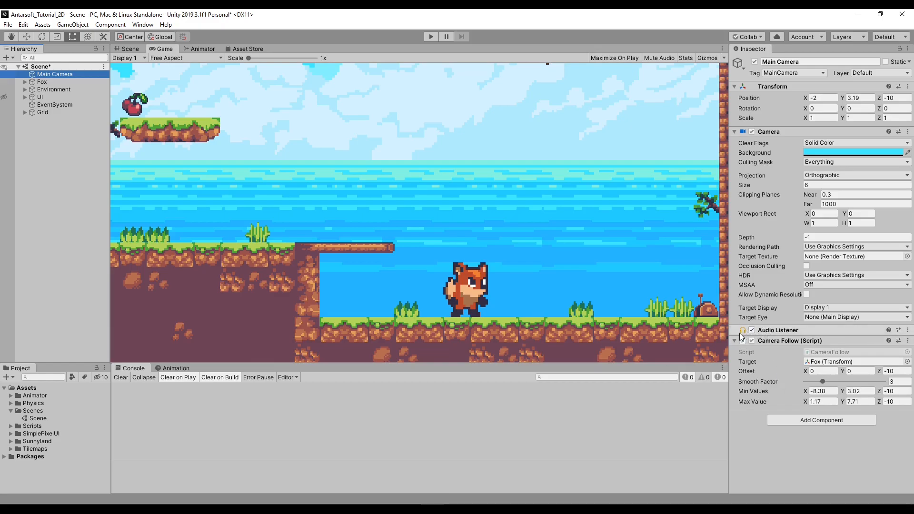
Step: Create an empty GameObject in the Hierarchy and name it Test
click(752, 341)
text(Test)
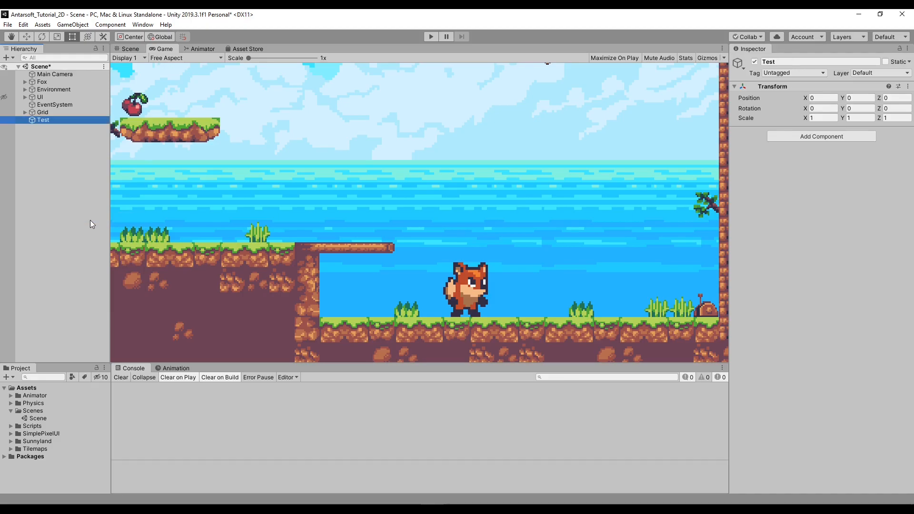
Step: Add an Audio Source to Test, toggle Play On Awake, then reselect Main Camera
text(audi)
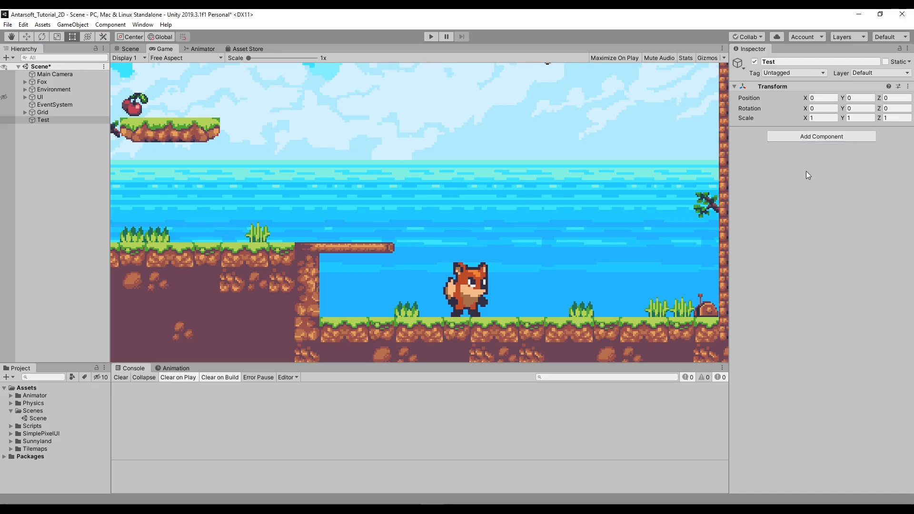
click(822, 137)
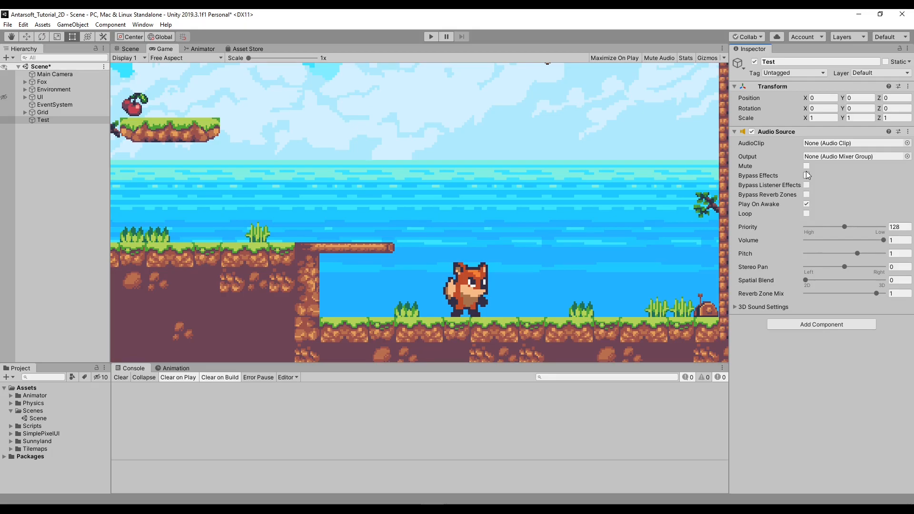
mouse_move(21, 464)
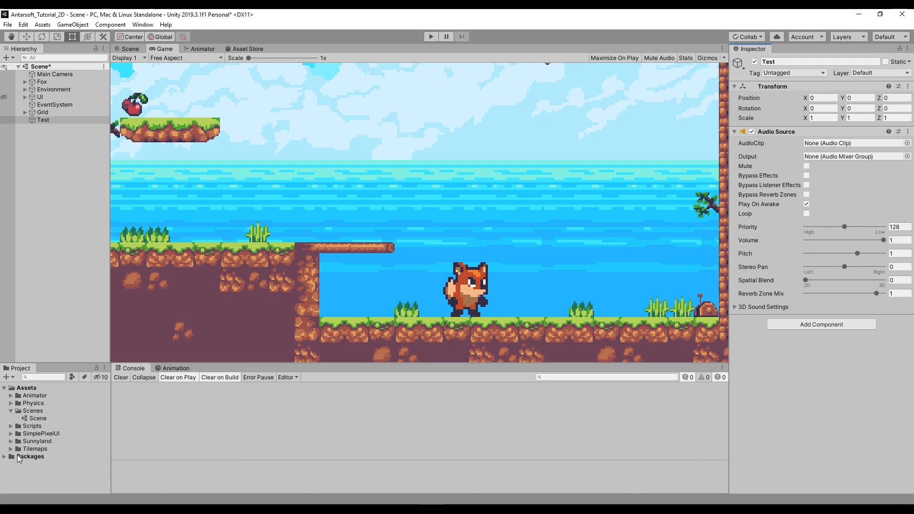
mouse_move(32, 426)
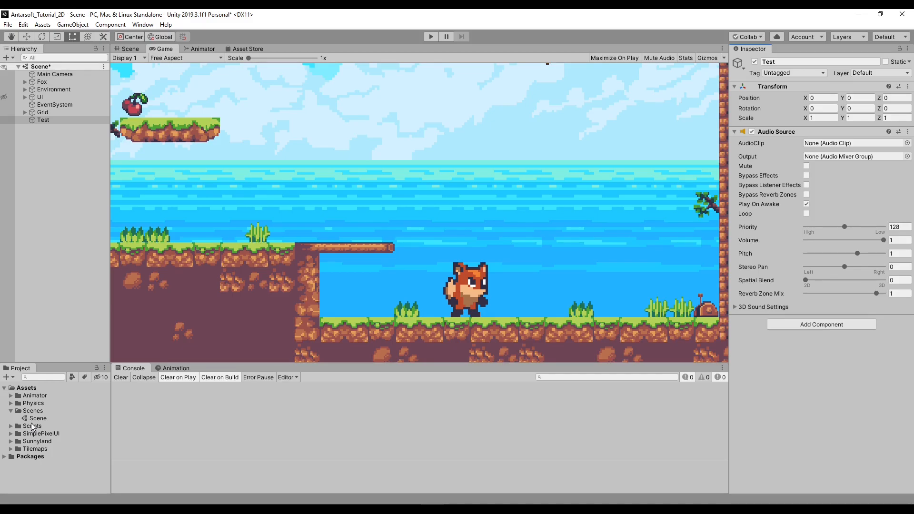
mouse_move(779, 162)
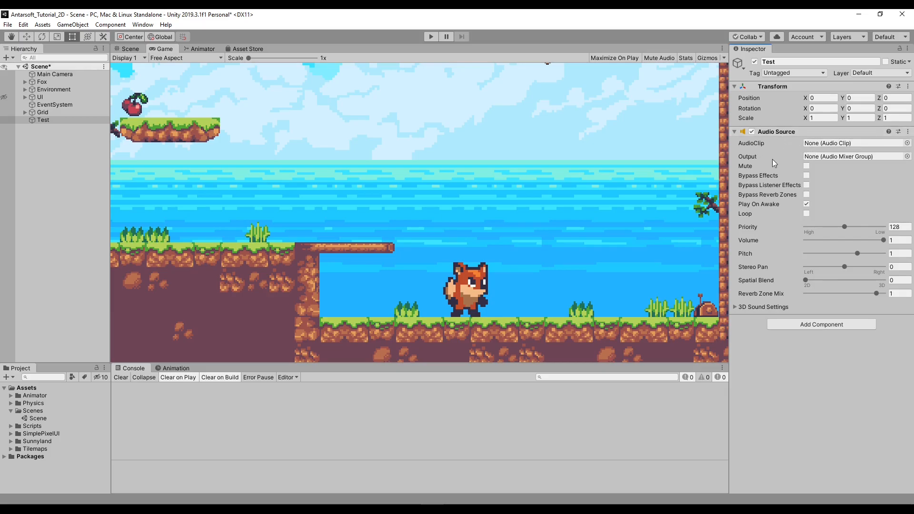
mouse_move(753, 219)
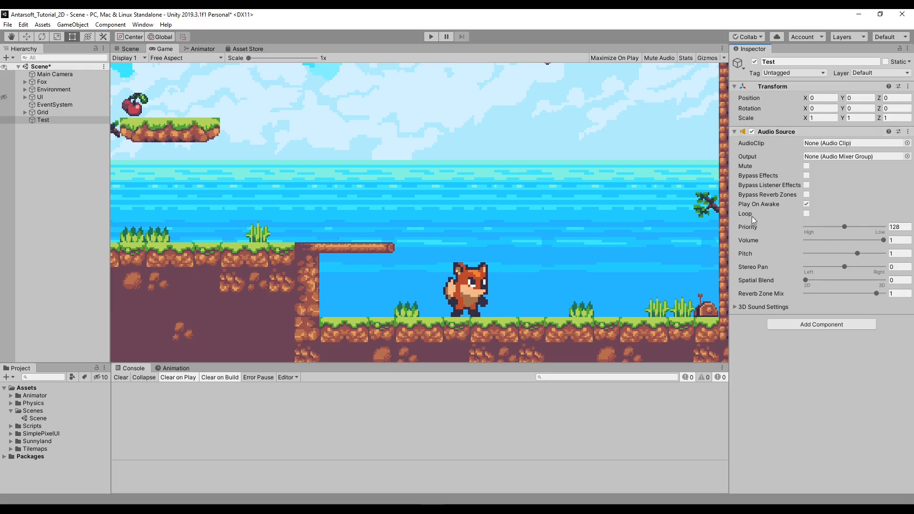
mouse_move(757, 148)
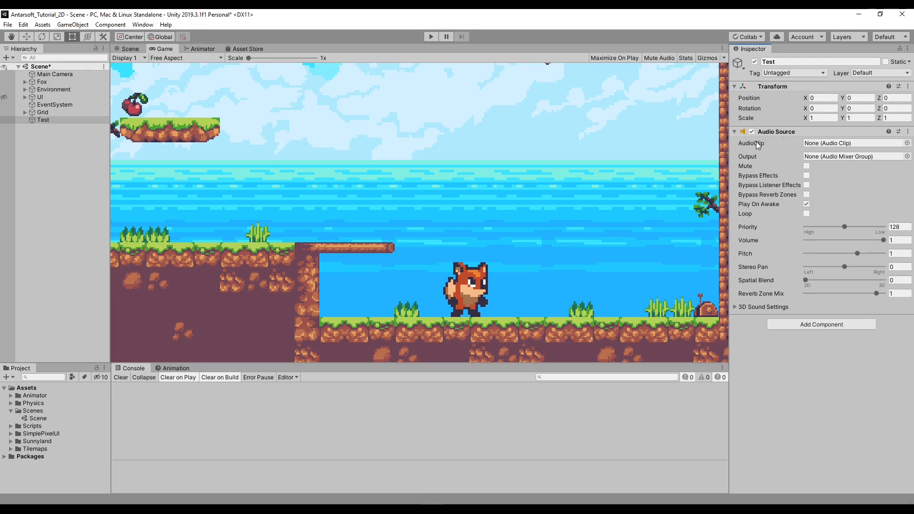
mouse_move(139, 424)
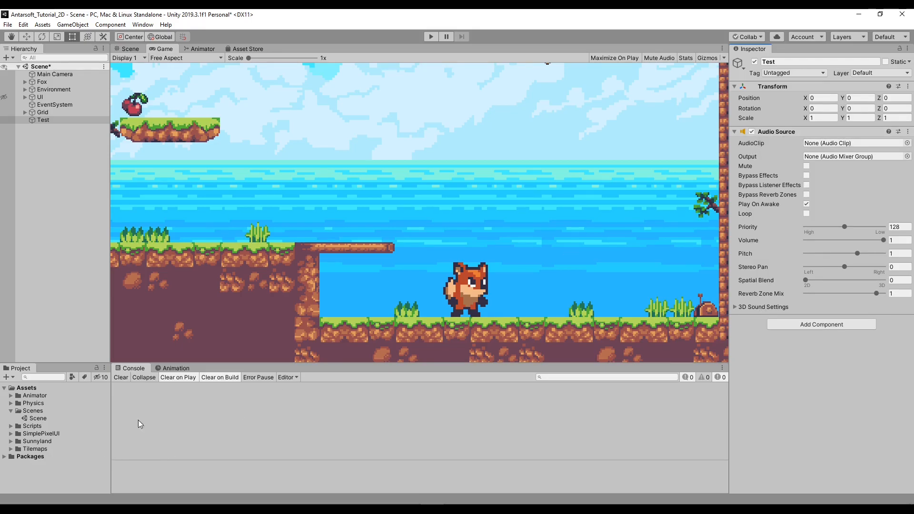
mouse_move(762, 146)
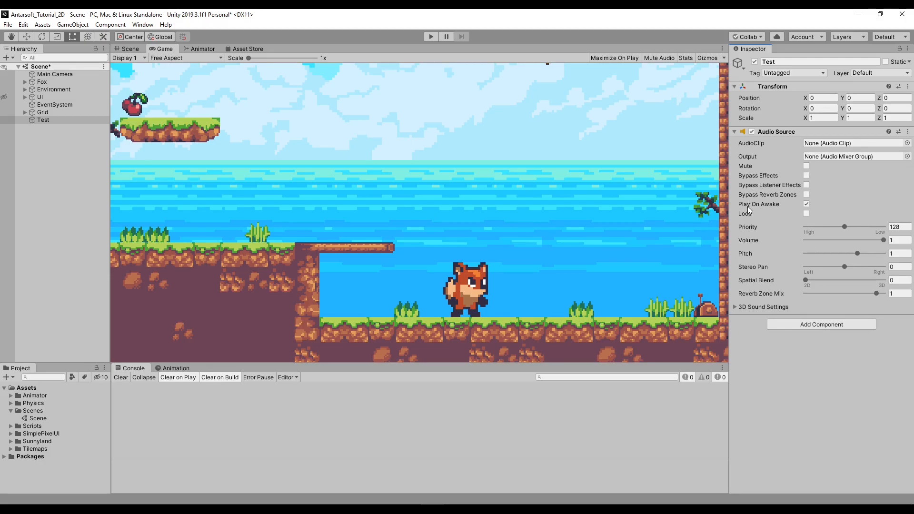
click(807, 214)
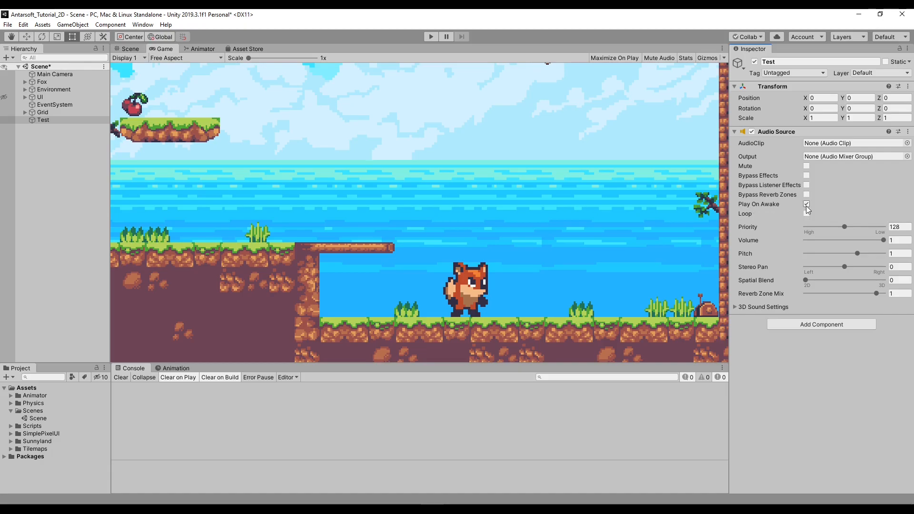
click(806, 213)
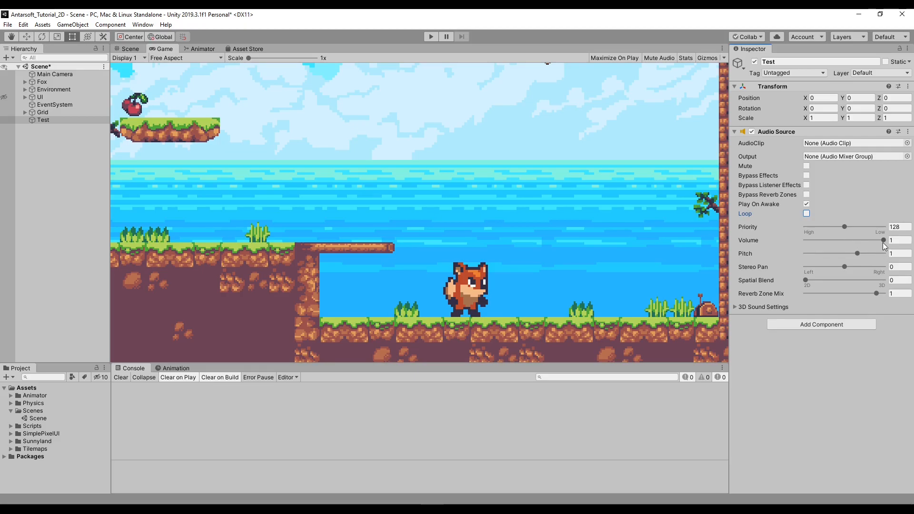
mouse_move(858, 258)
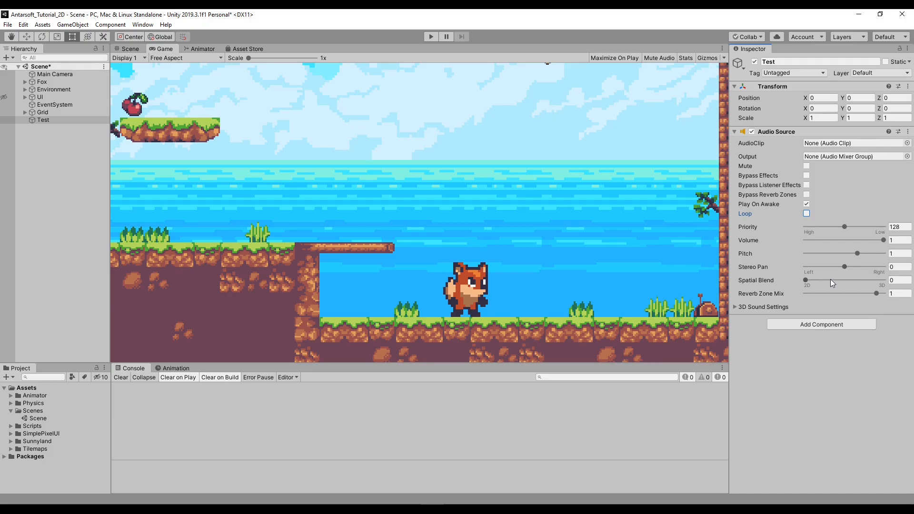
mouse_move(829, 273)
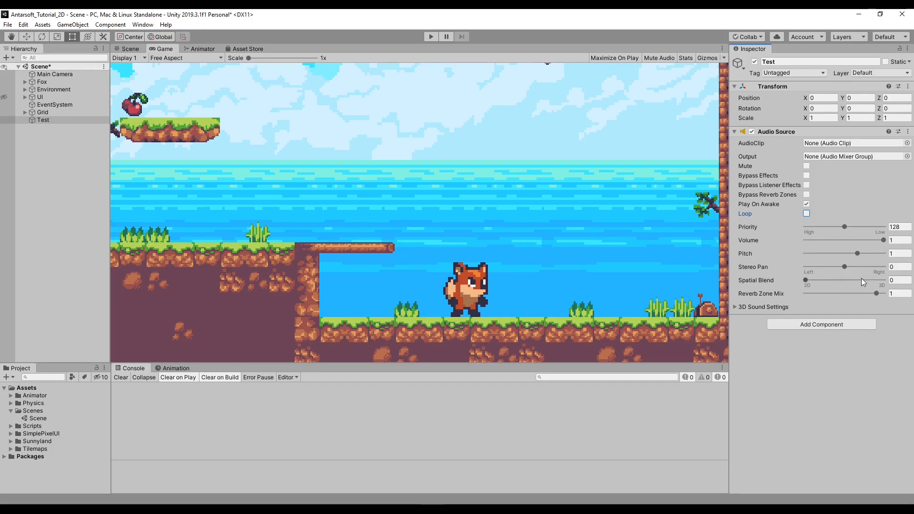
click(806, 203)
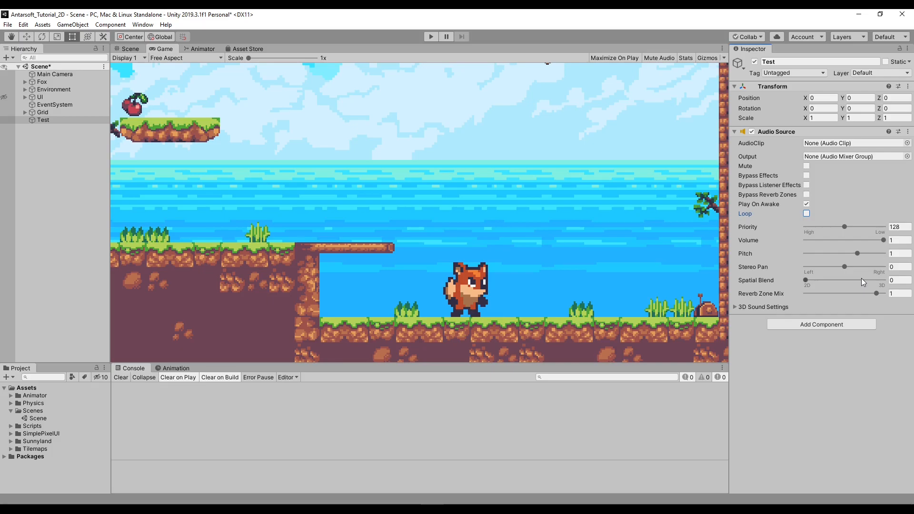
click(44, 74)
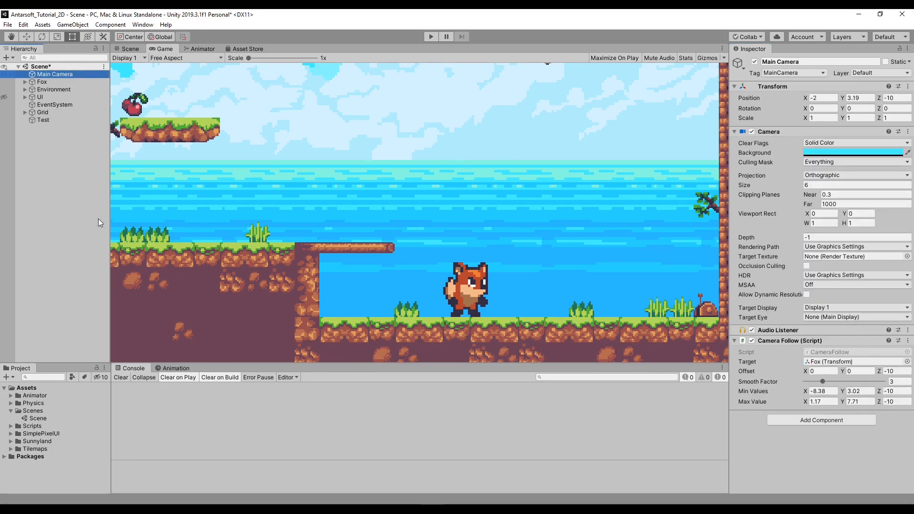
Step: Reselect Test and expand, then collapse, the Audio Source's 3D Sound Settings
click(43, 120)
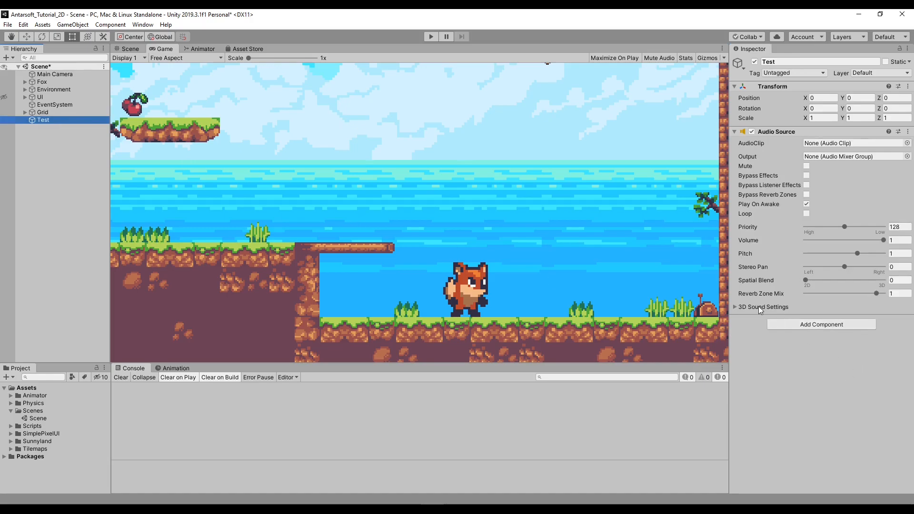
click(735, 308)
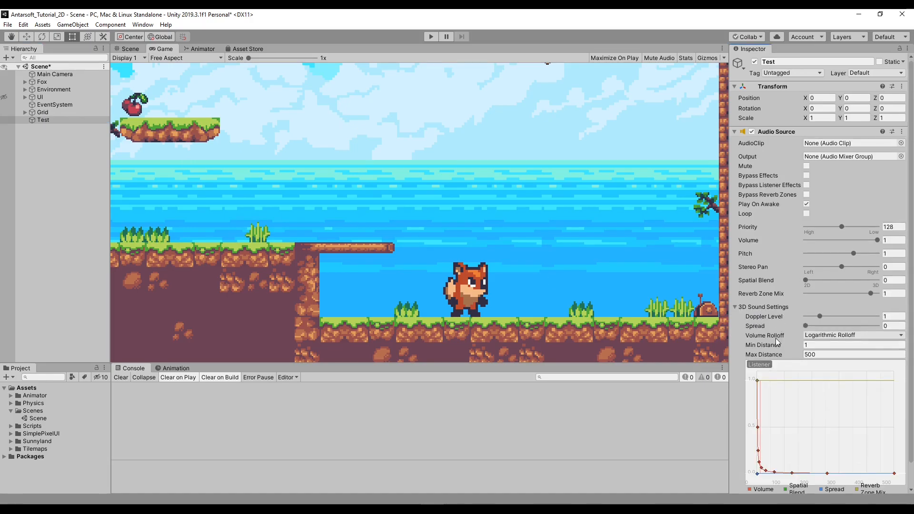
mouse_move(777, 358)
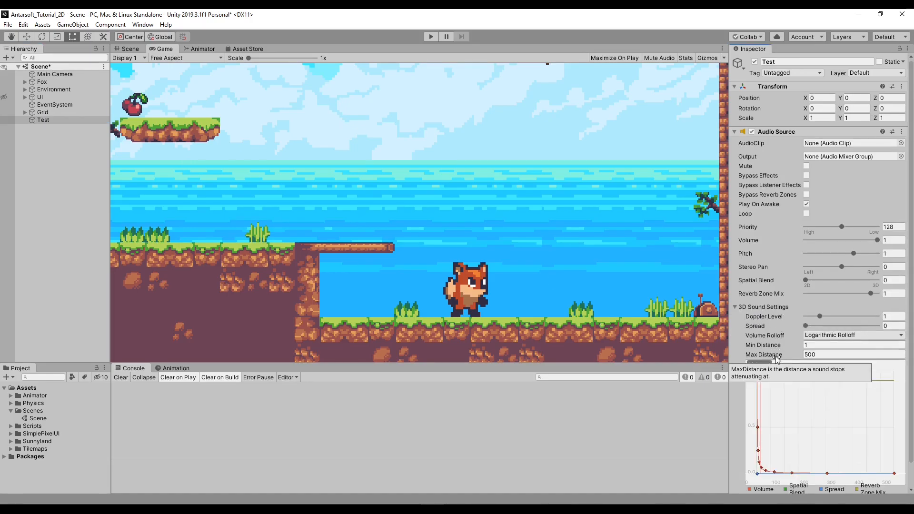
mouse_move(778, 302)
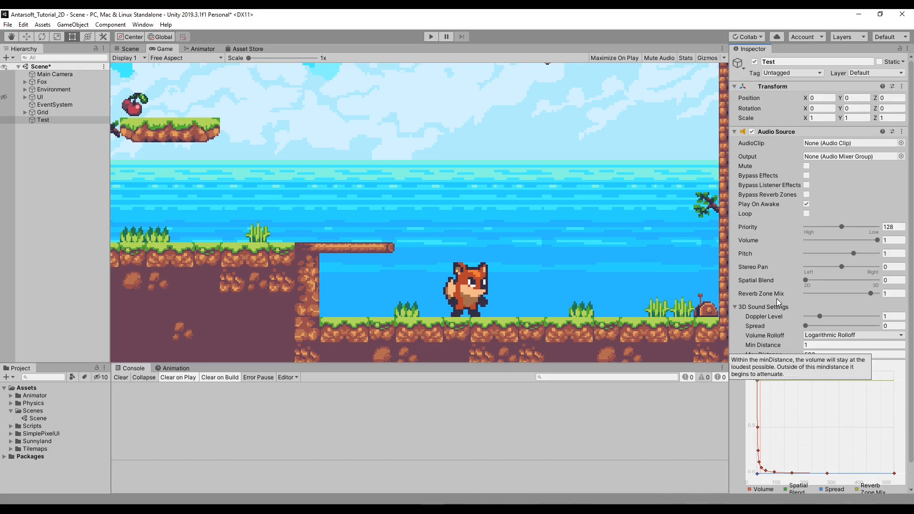
mouse_move(725, 386)
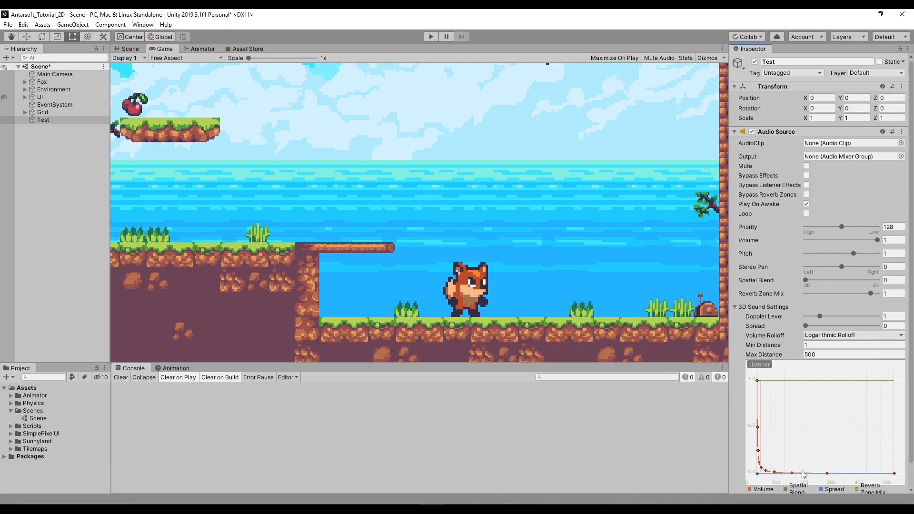
click(736, 307)
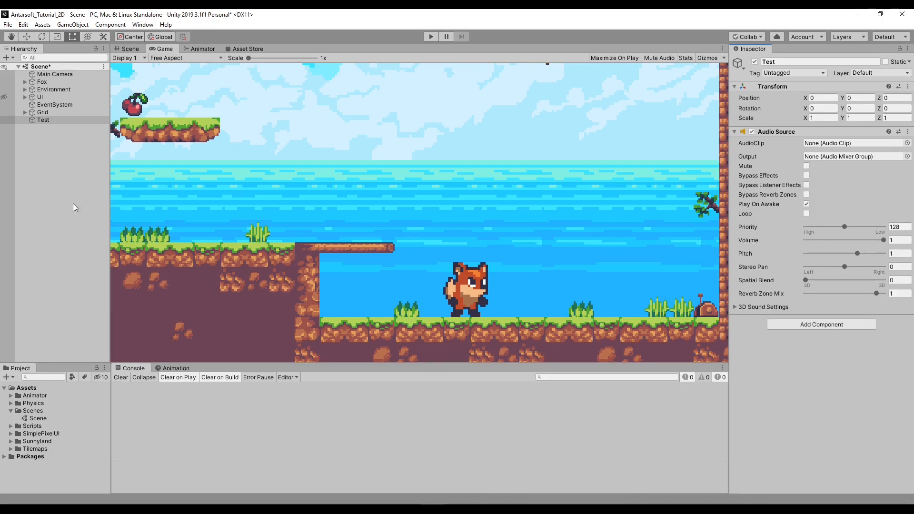
Step: Open the Window menu to reach Audio > Audio Mixer
click(145, 24)
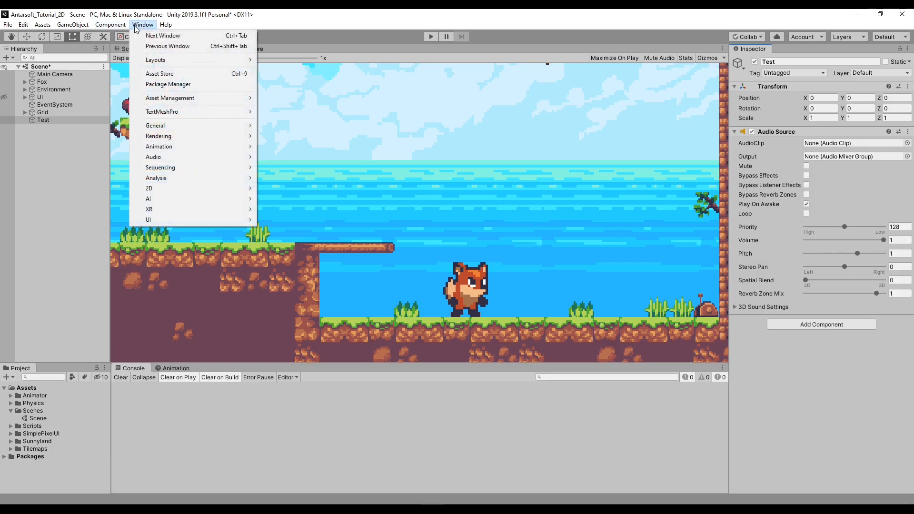
mouse_move(149, 37)
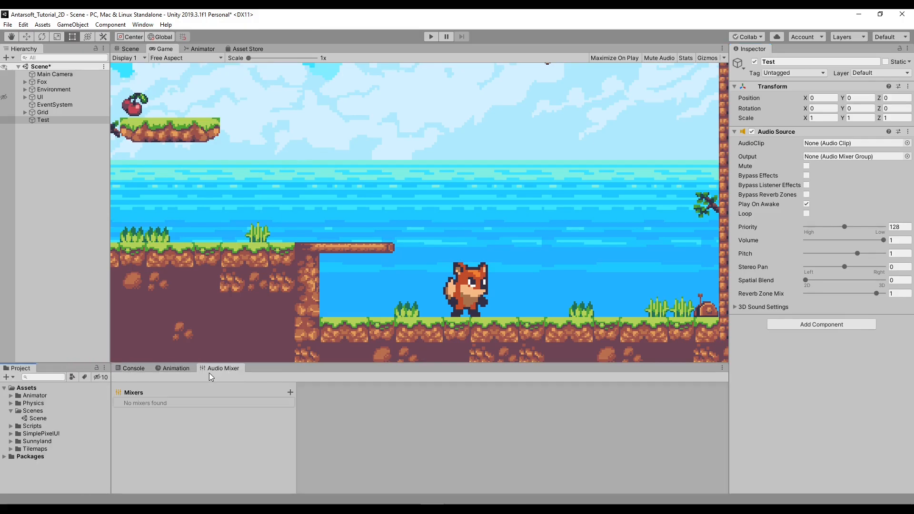
mouse_move(256, 362)
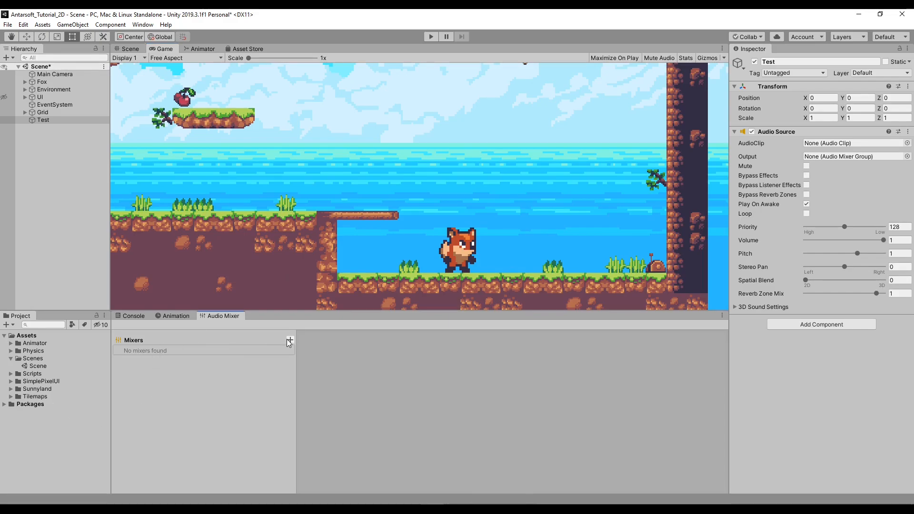
Step: Create an audio mixer named Mixer1 and select its Master group
click(289, 340)
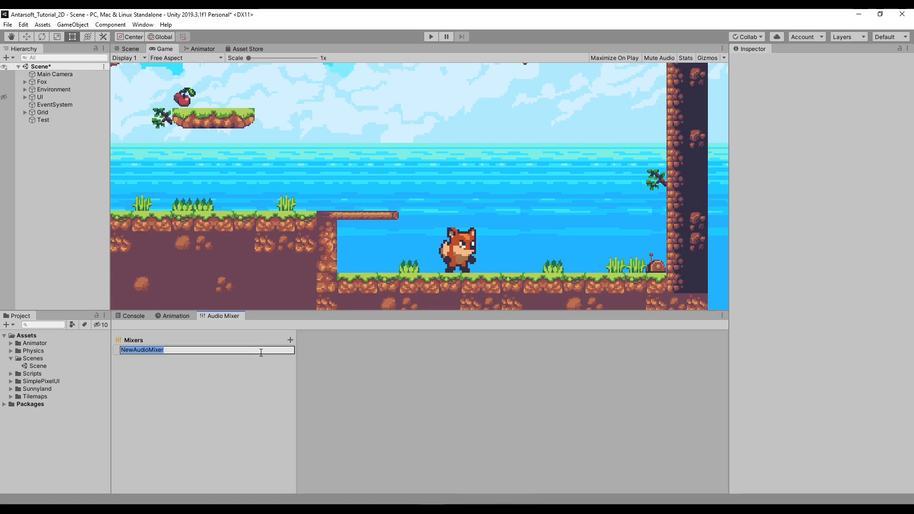
text(Mixer1)
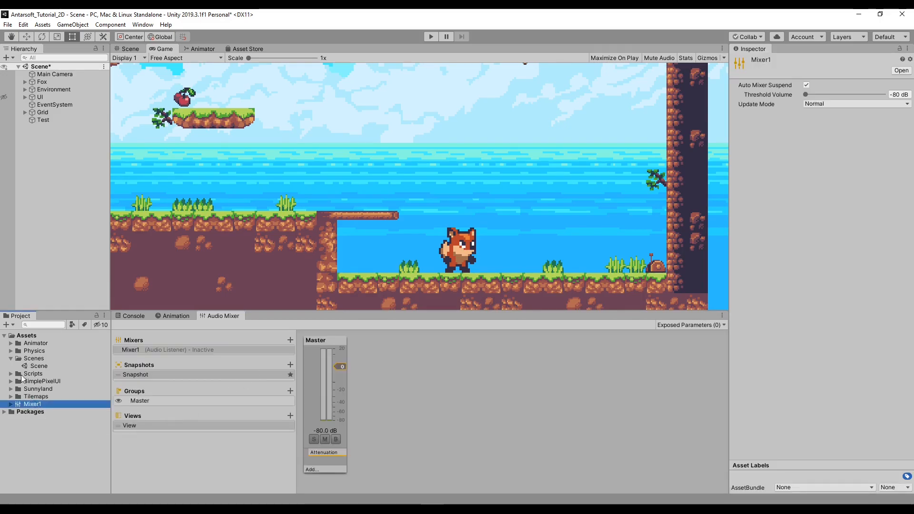
click(35, 389)
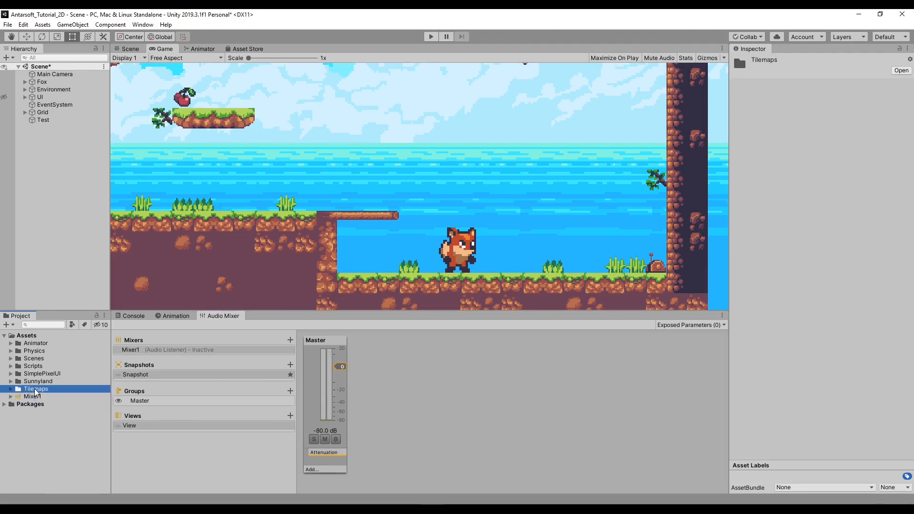
click(130, 350)
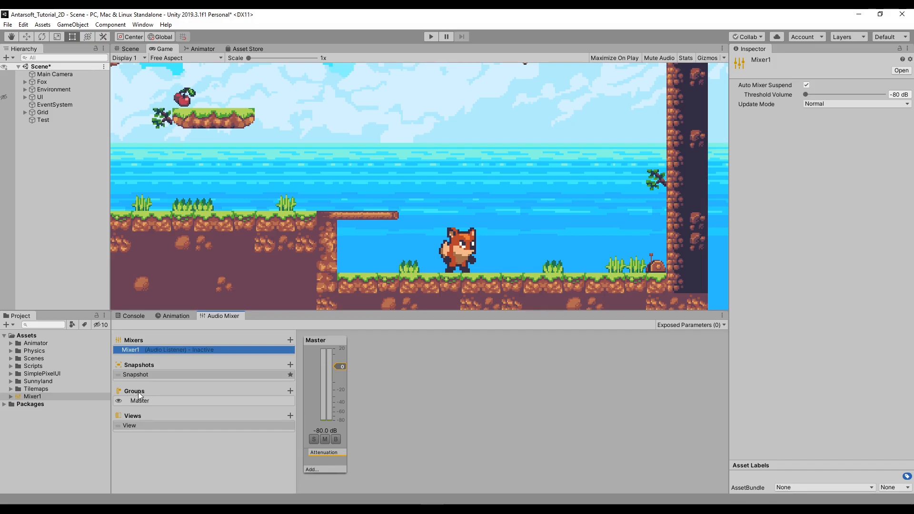
click(139, 401)
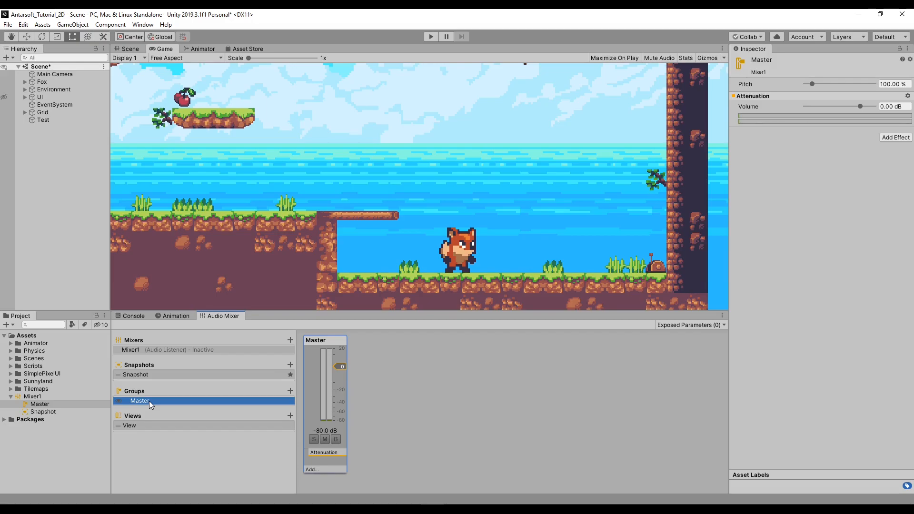
mouse_move(181, 401)
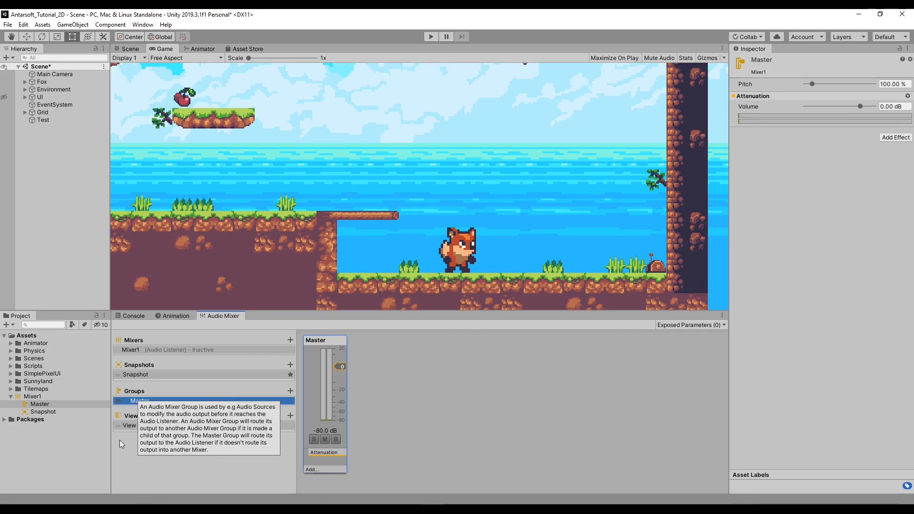
mouse_move(324, 391)
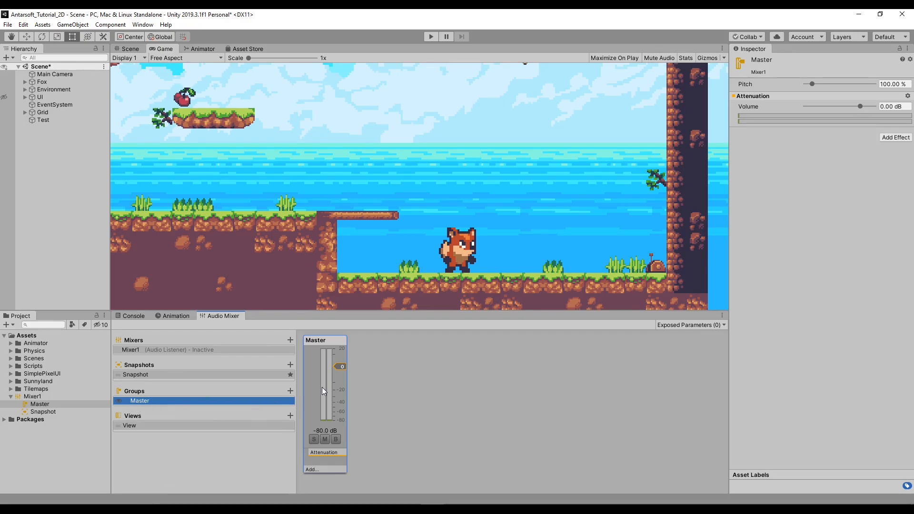
mouse_move(324, 391)
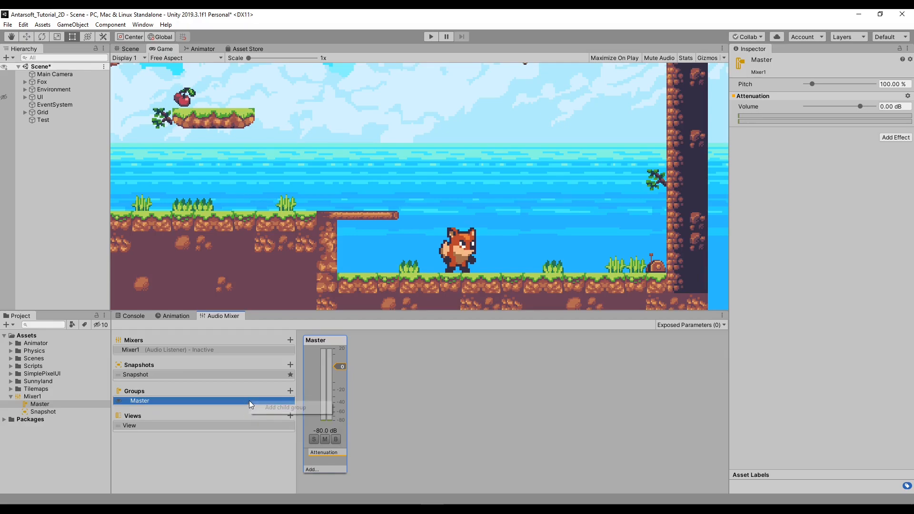
Step: Add SFX and Music child groups under Master in Mixer1
click(290, 391)
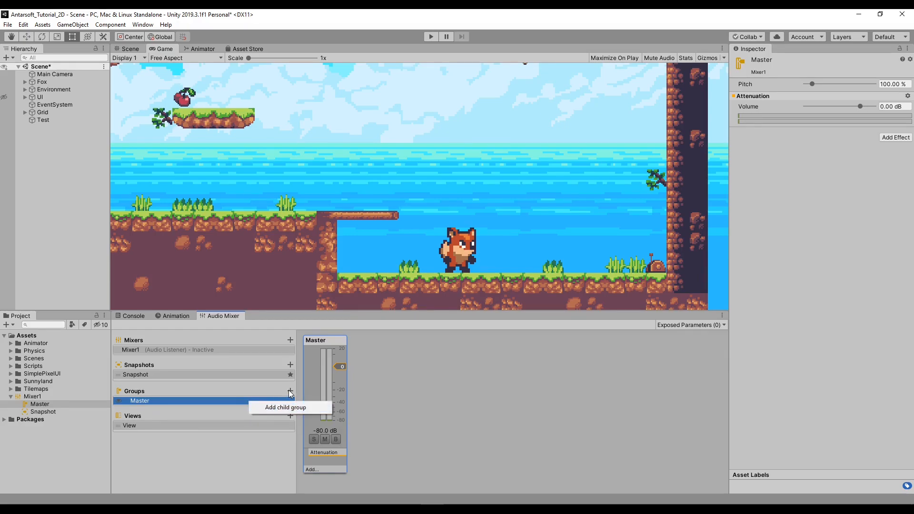
click(285, 407)
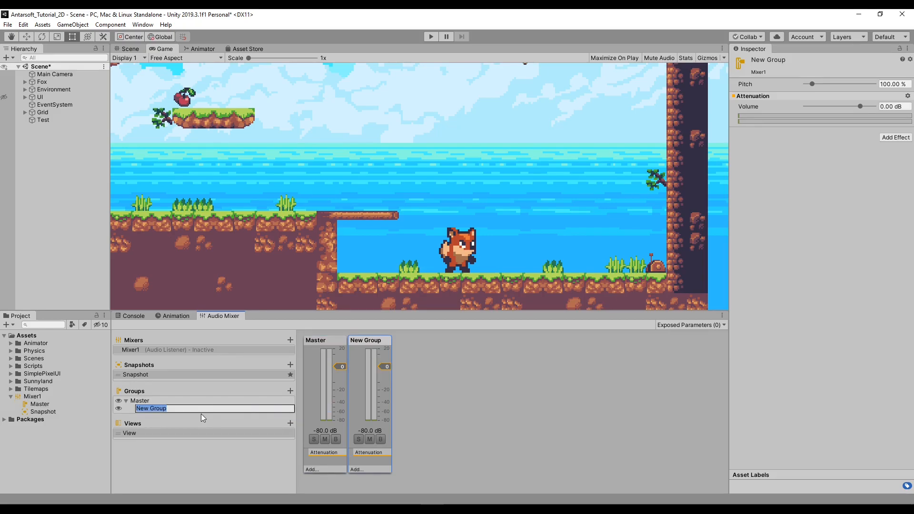
text(S)
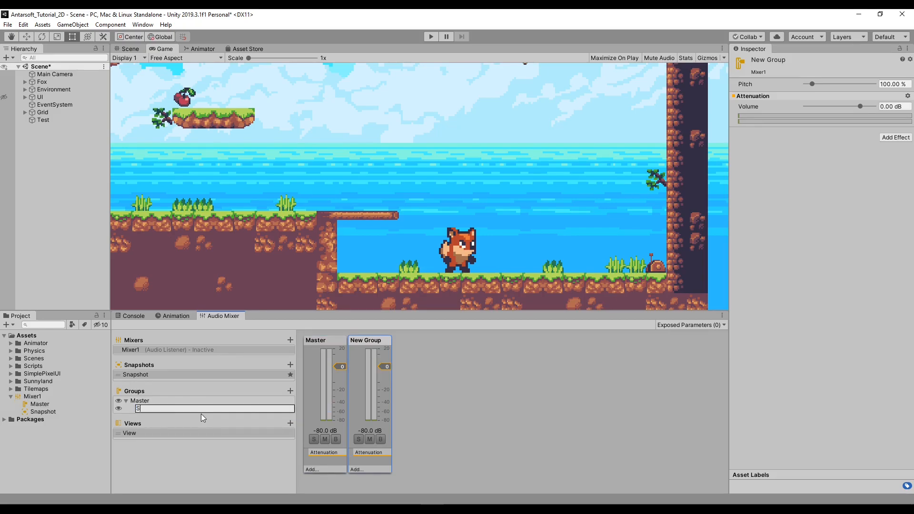
text(SFX)
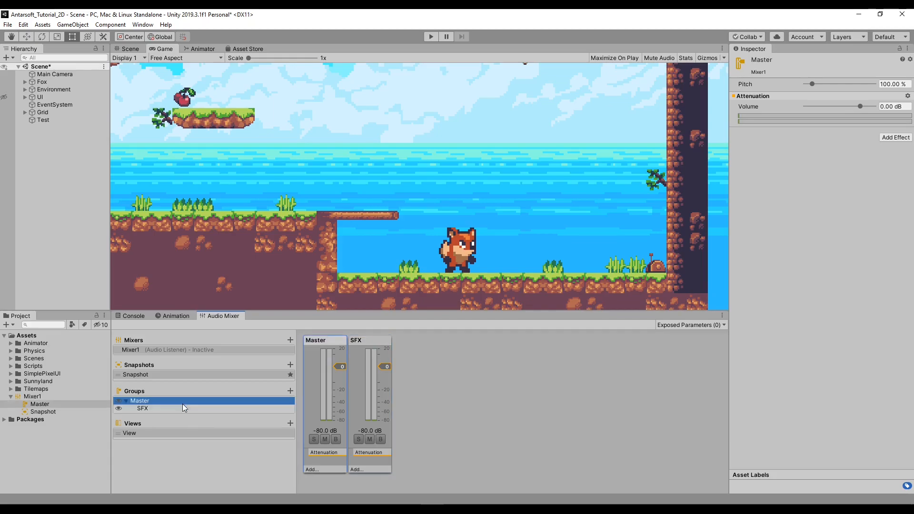
click(290, 391)
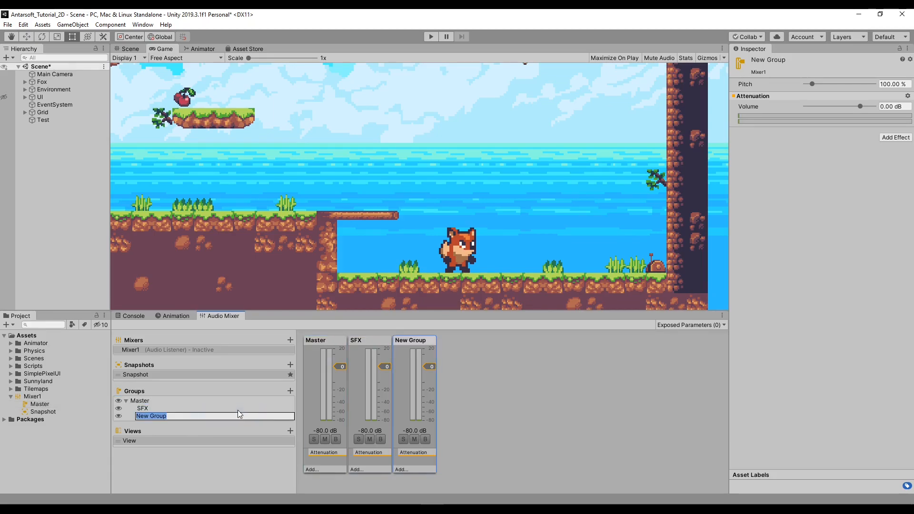
text(Music)
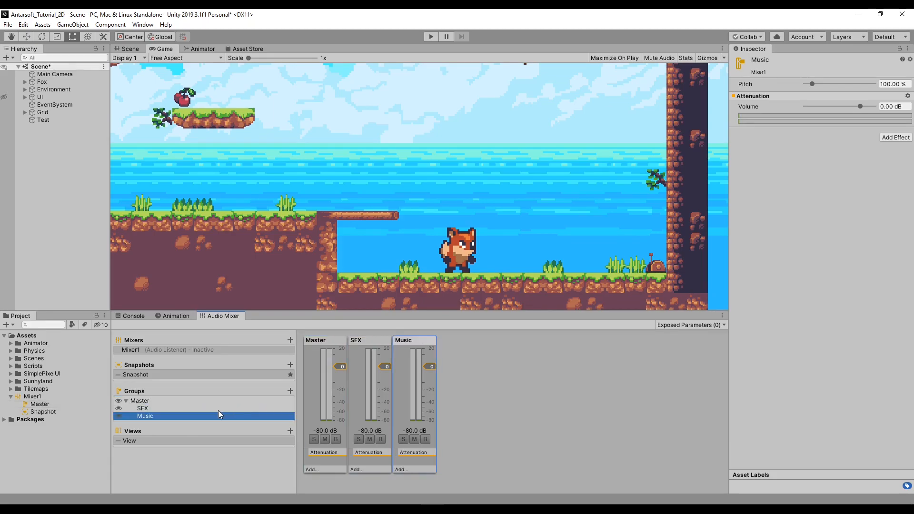
Step: Add UI and Character child groups under SFX
click(145, 408)
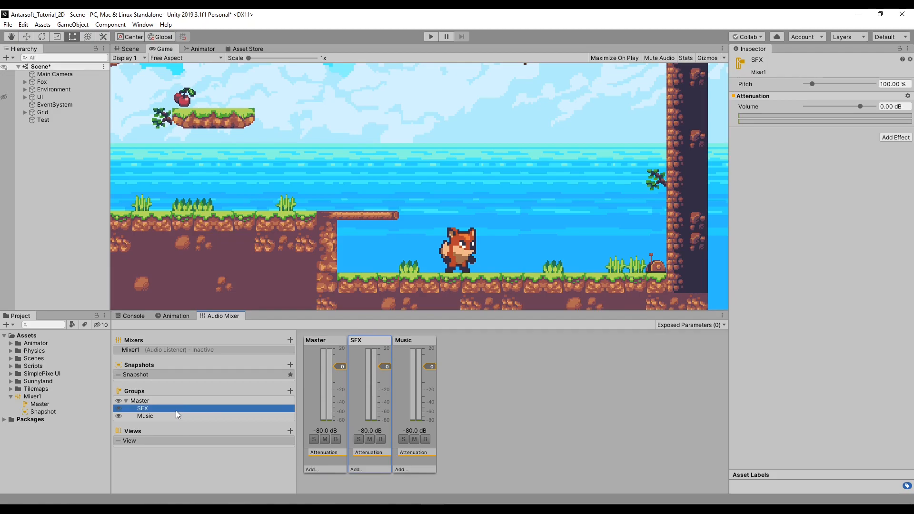
click(290, 391)
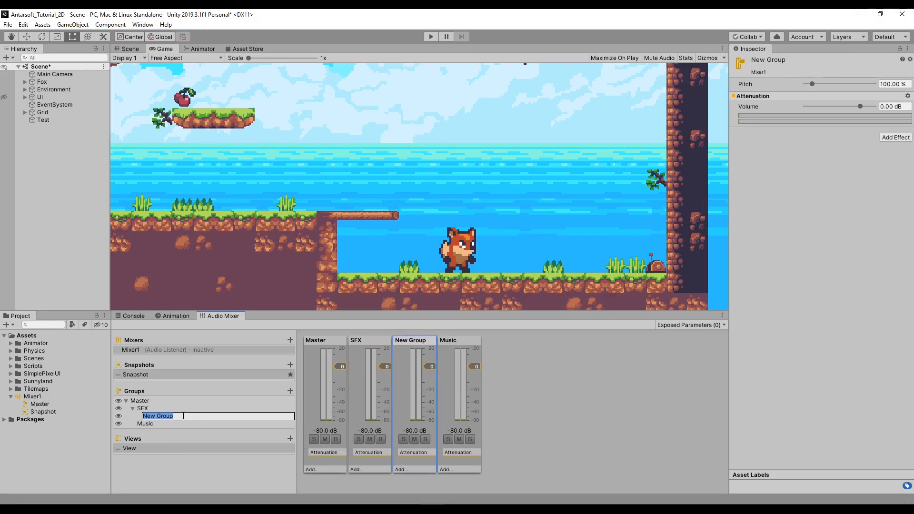
text(UI)
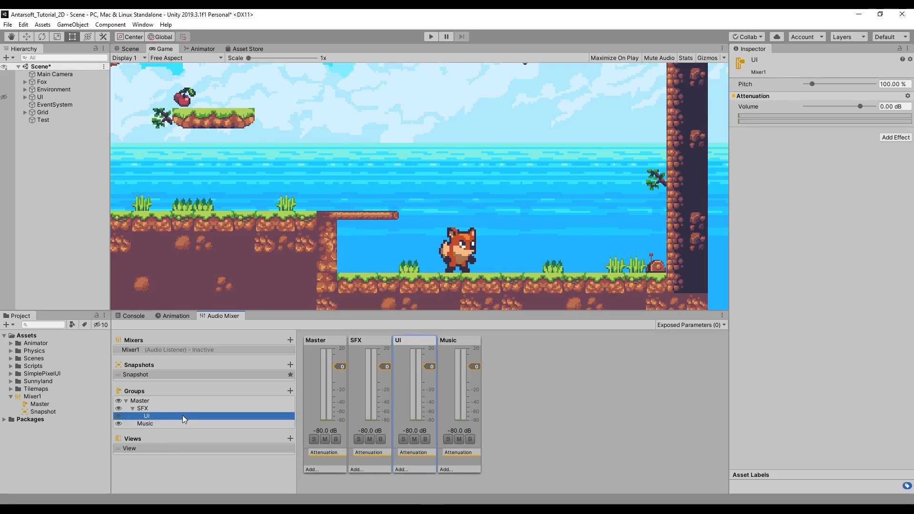
click(290, 391)
text(Character)
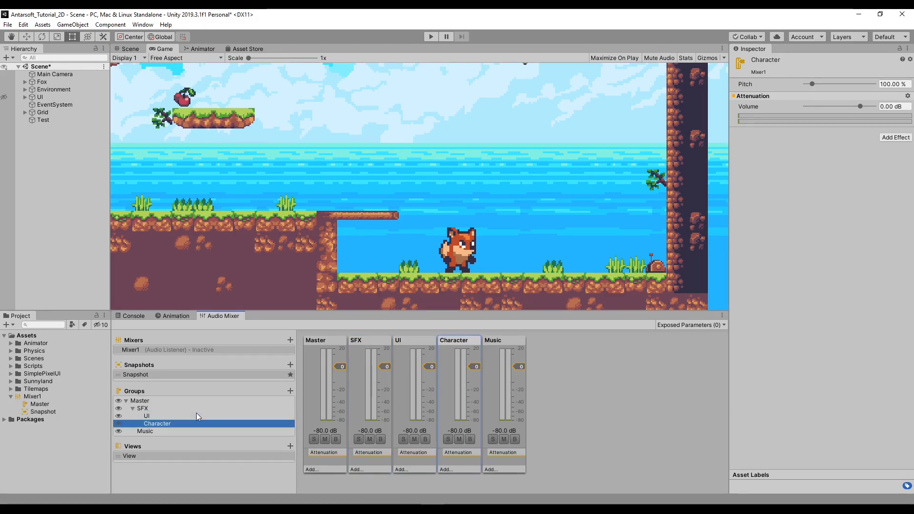
Step: Add Menu and Game child groups under Music
right_click(145, 432)
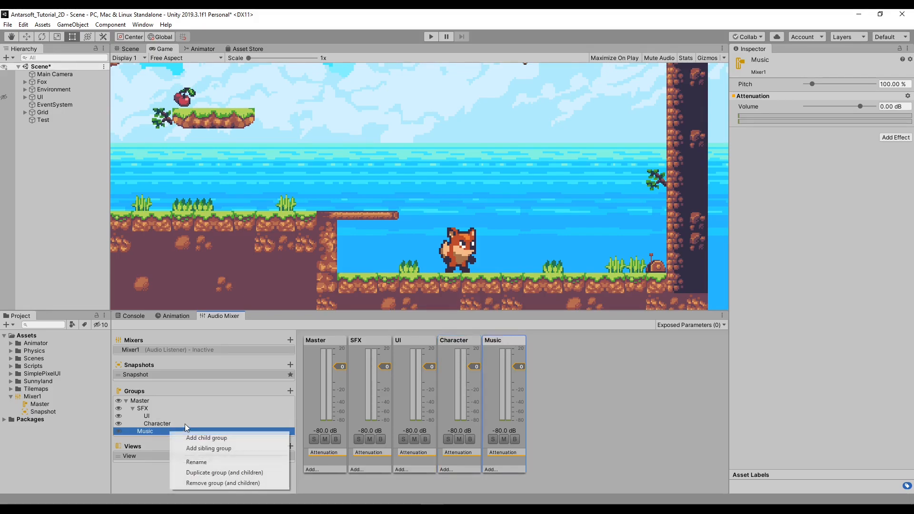
click(207, 438)
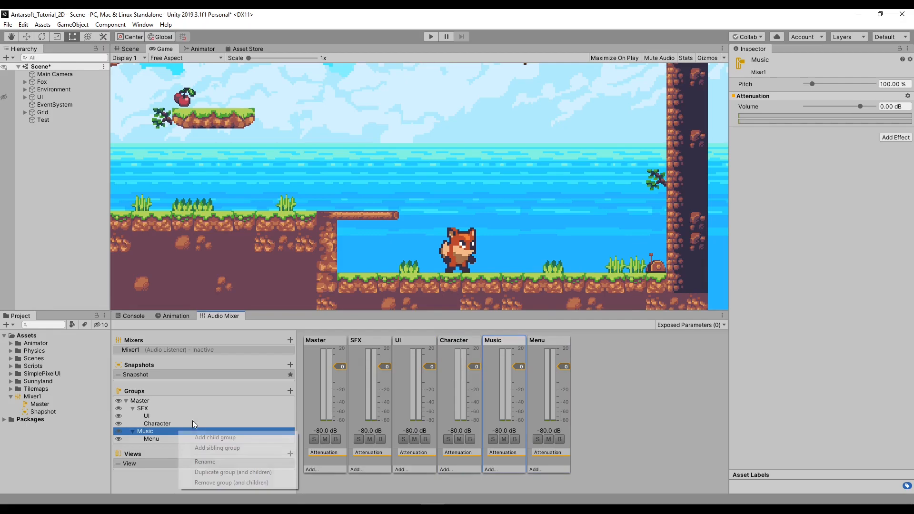
click(215, 437)
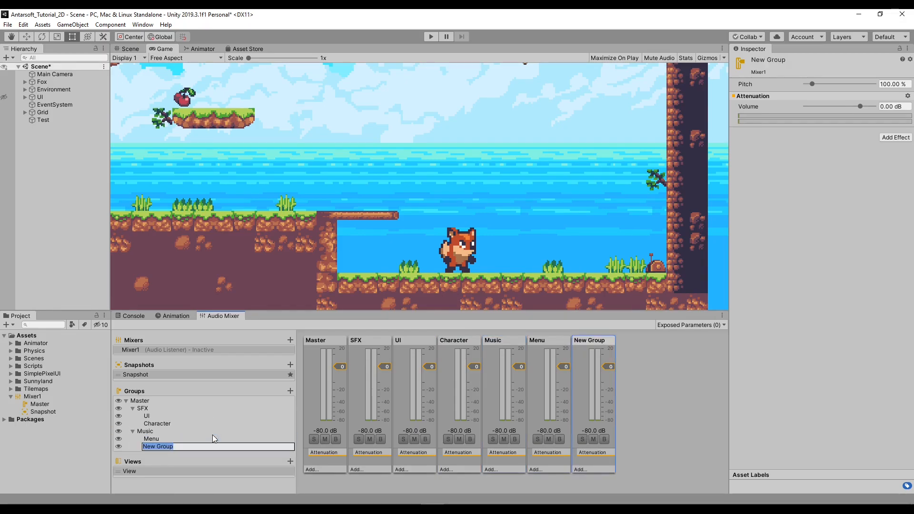
text(Game)
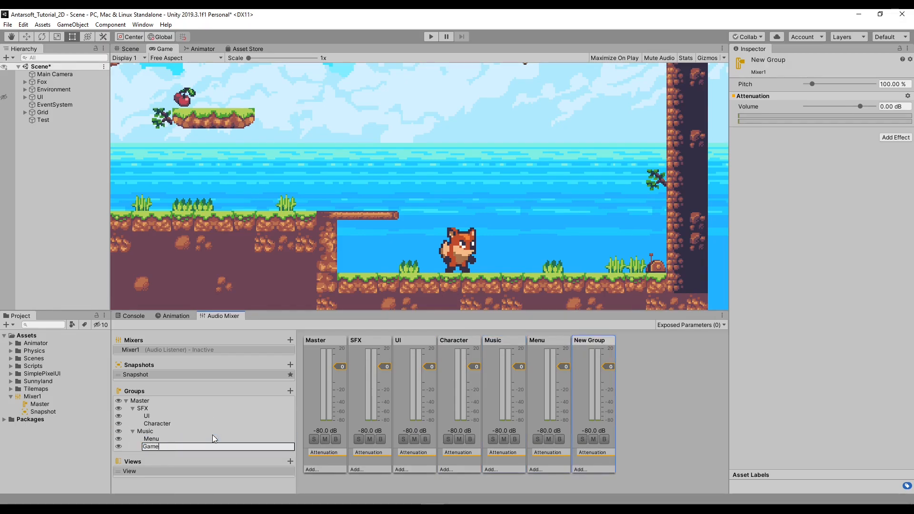
click(144, 431)
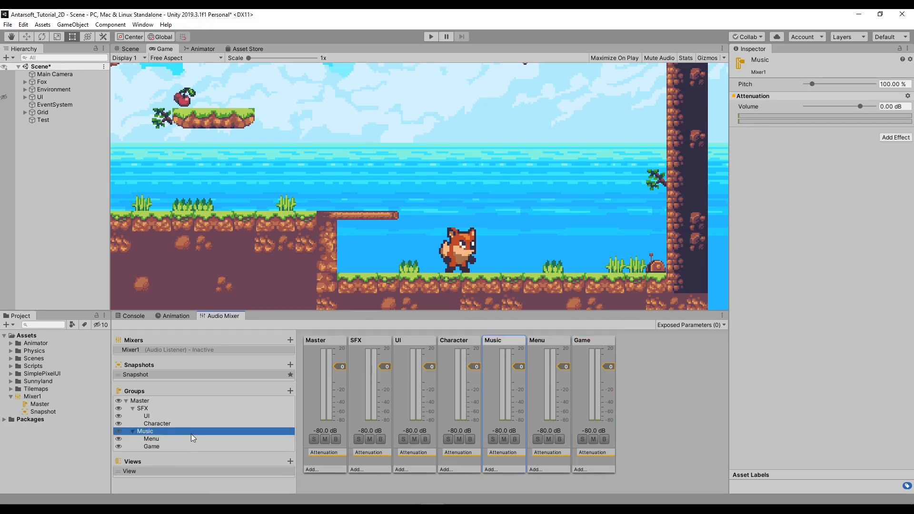
click(143, 409)
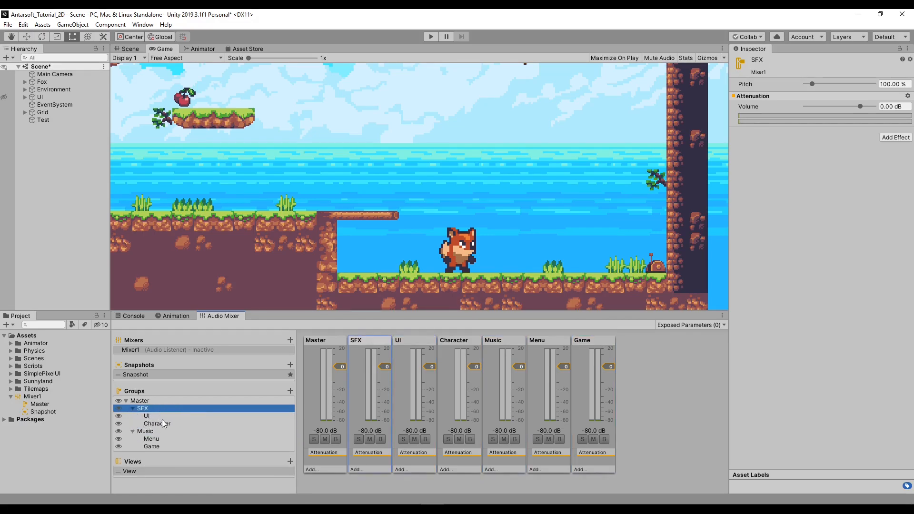
click(146, 431)
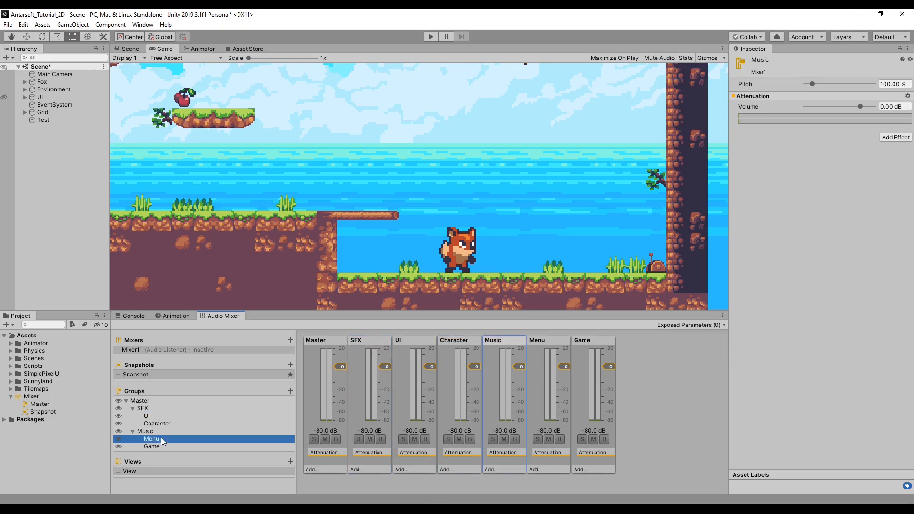
click(151, 447)
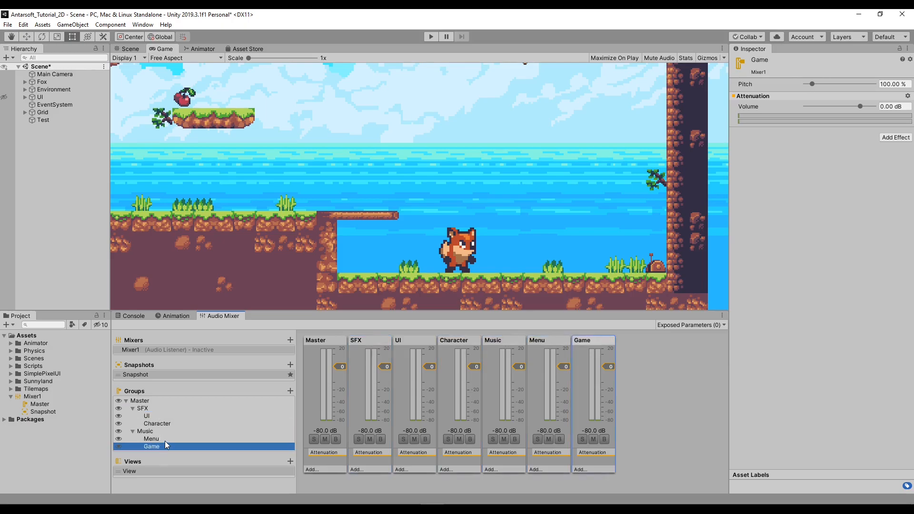
click(152, 438)
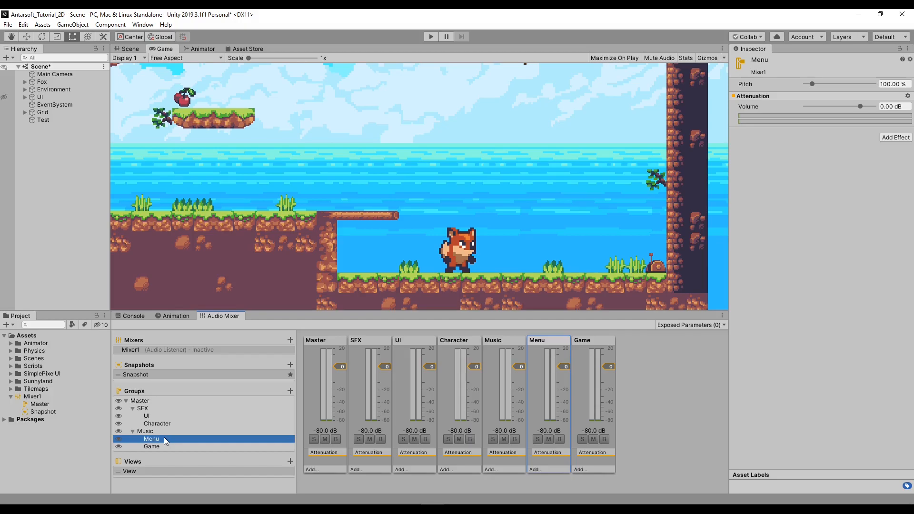
click(156, 423)
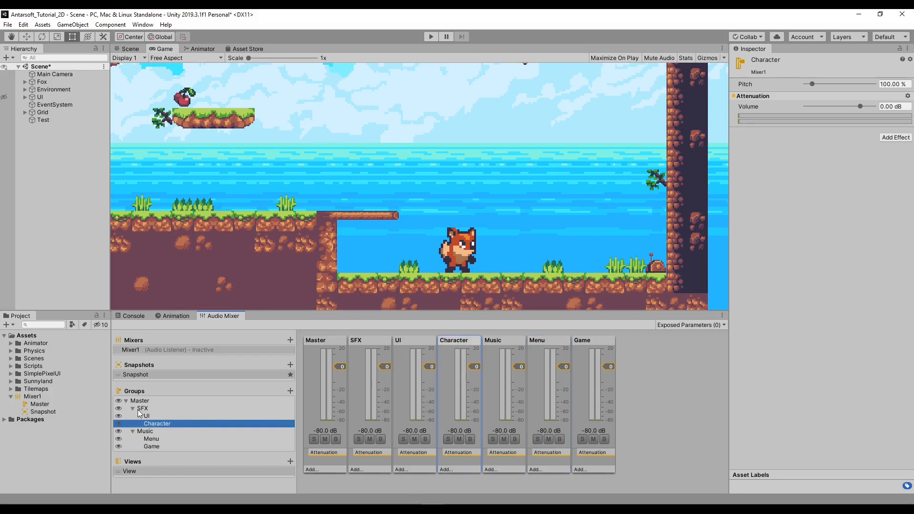
mouse_move(578, 423)
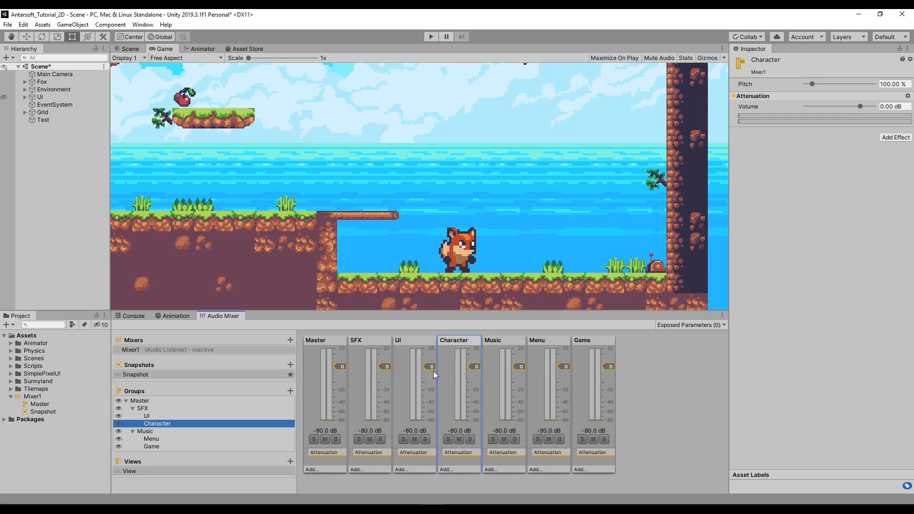
mouse_move(343, 412)
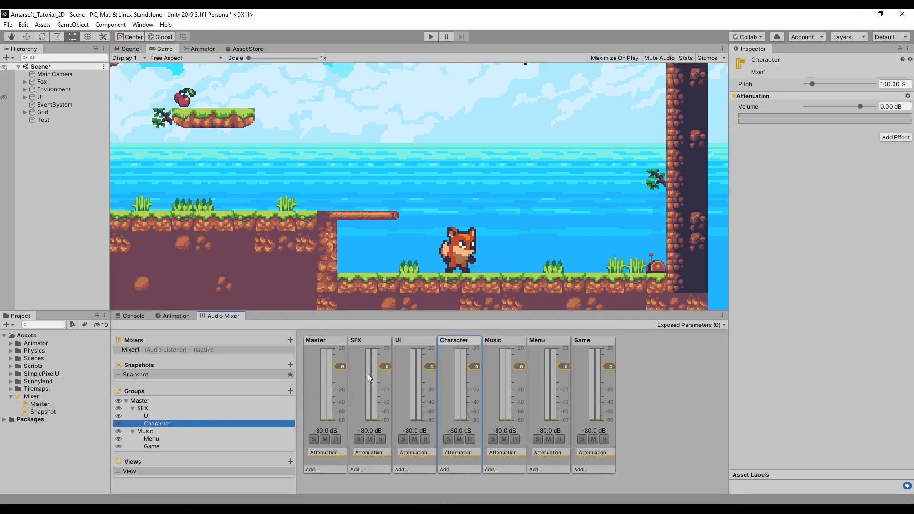
click(145, 408)
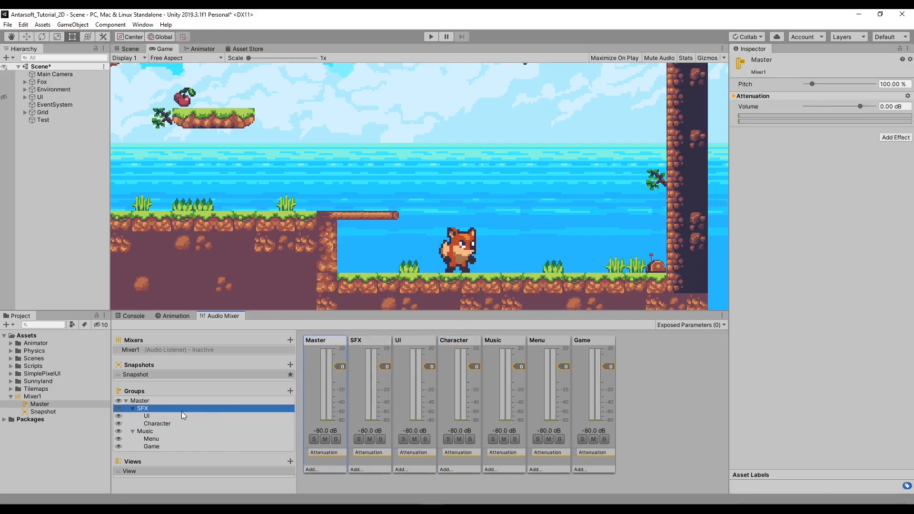
click(147, 416)
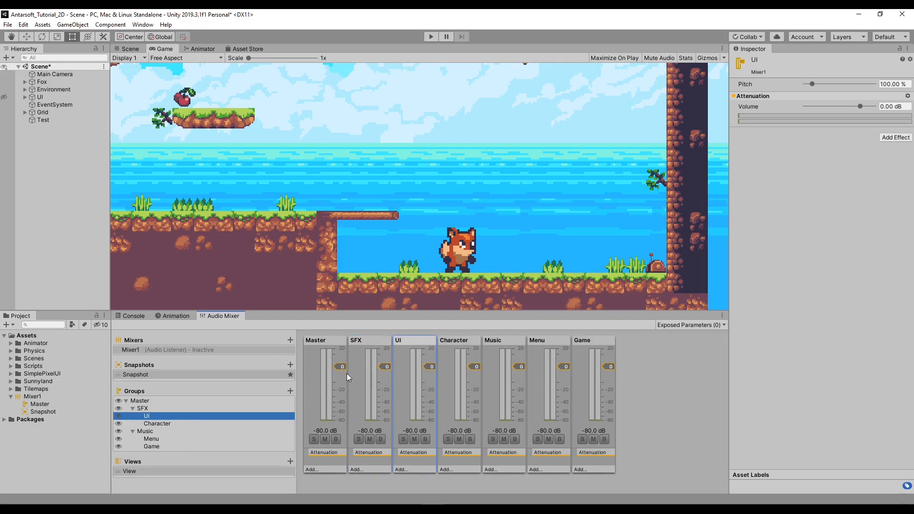
mouse_move(367, 415)
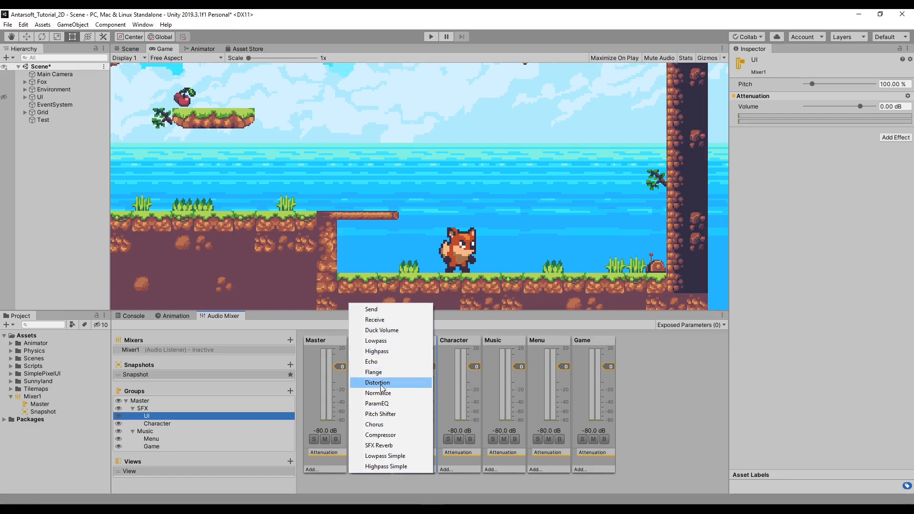
click(141, 409)
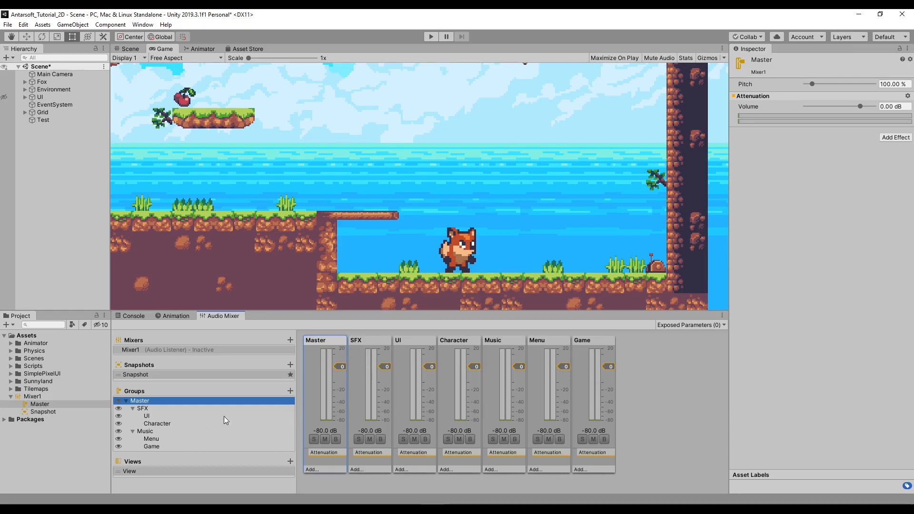
mouse_move(548, 425)
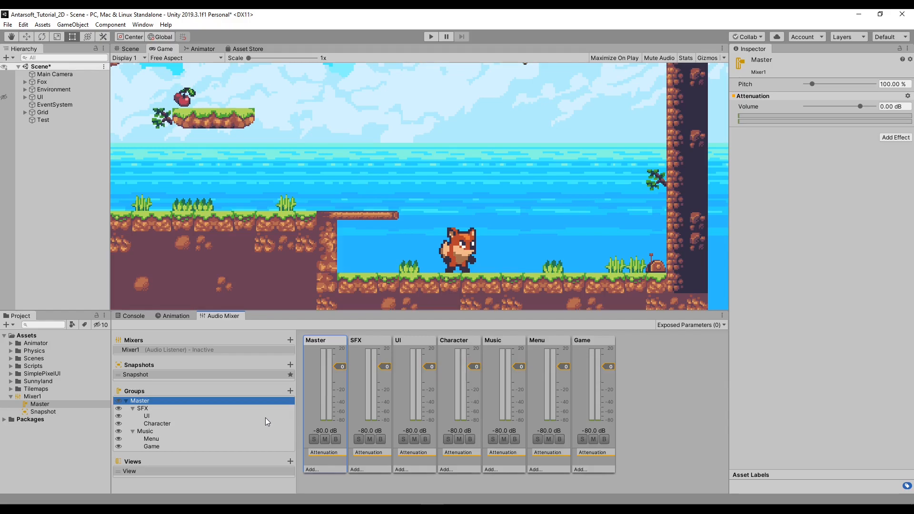
click(135, 375)
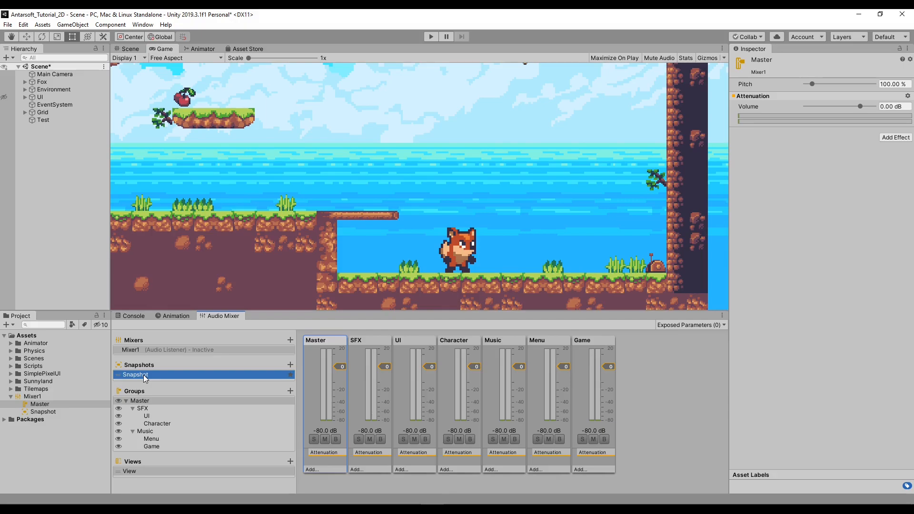
Step: Rename the snapshot to General and add MusicFocus and Cutscene snapshots
text(General)
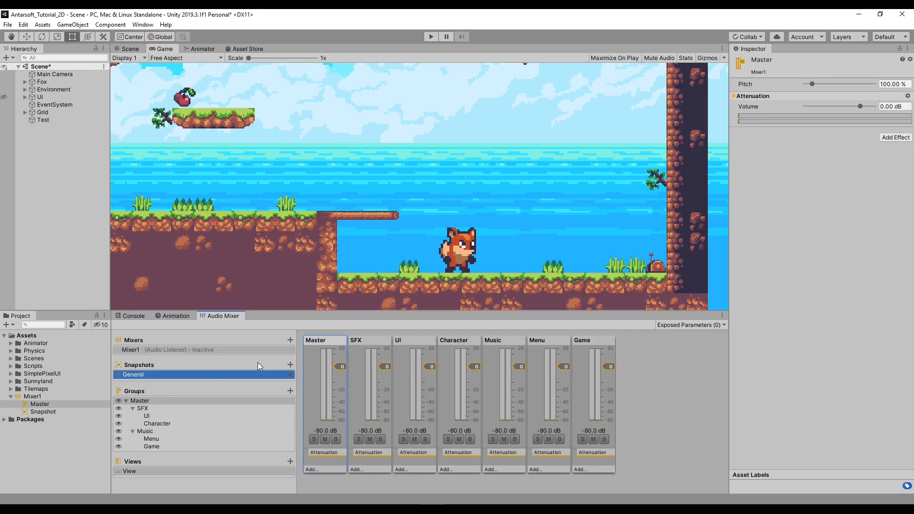
click(290, 365)
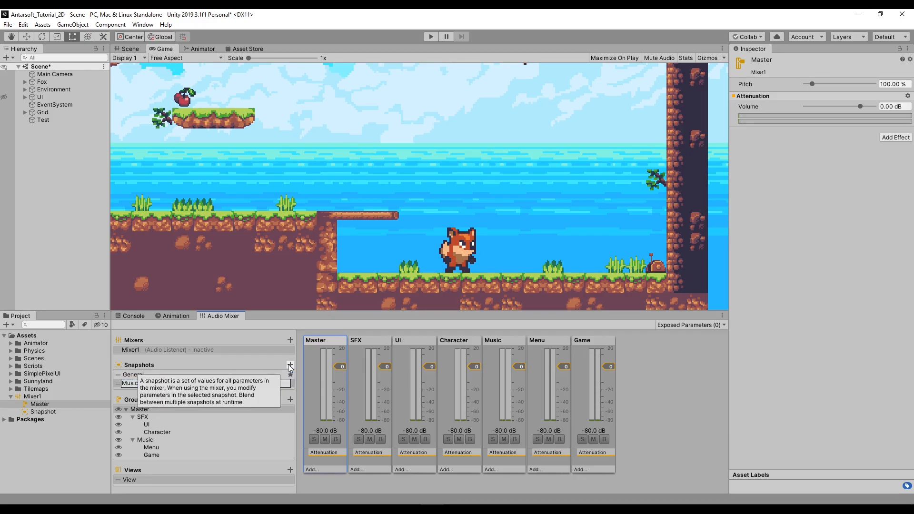
right_click(138, 384)
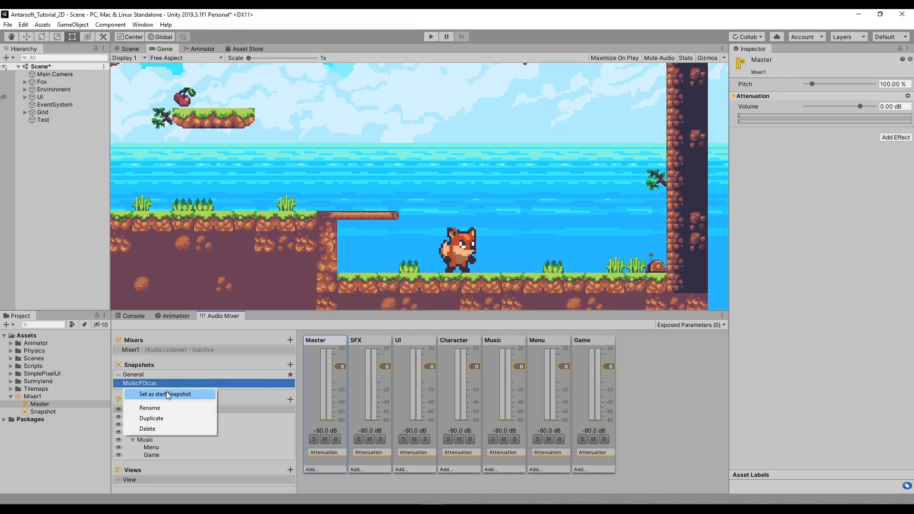
click(149, 408)
text(Cutscene)
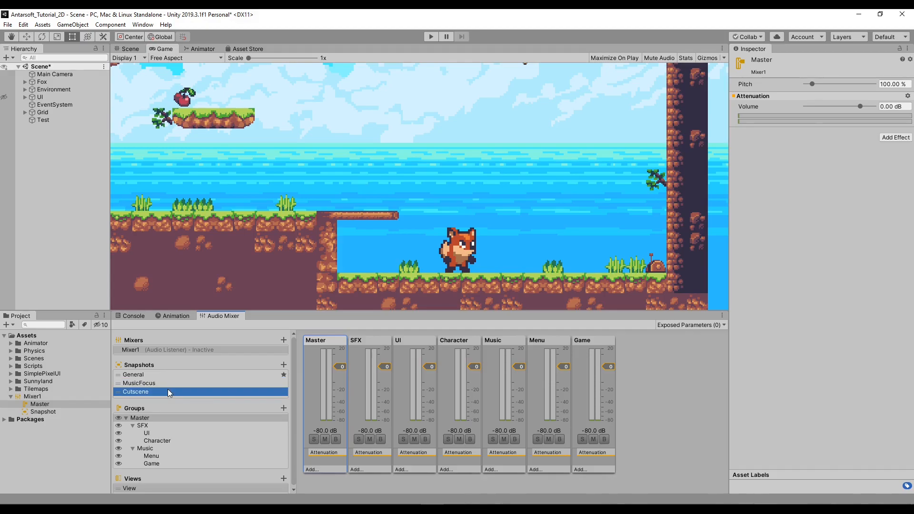
mouse_move(172, 396)
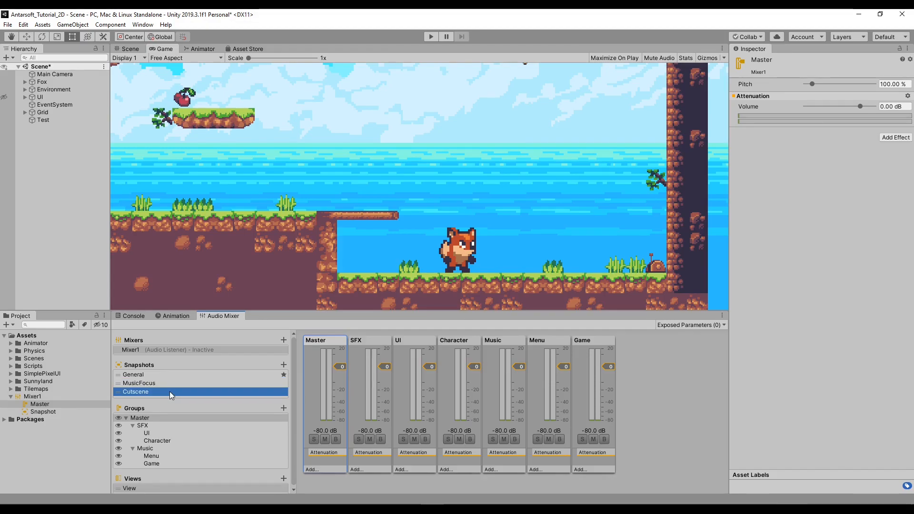
Step: In MusicFocus, set SFX to about -10 dB, UI to 0 dB, Music to about +10 dB
click(139, 383)
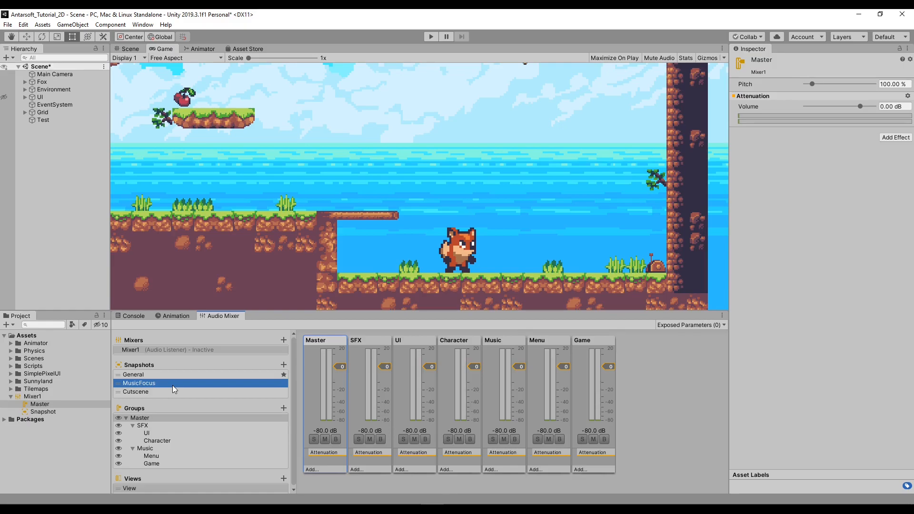
mouse_move(170, 386)
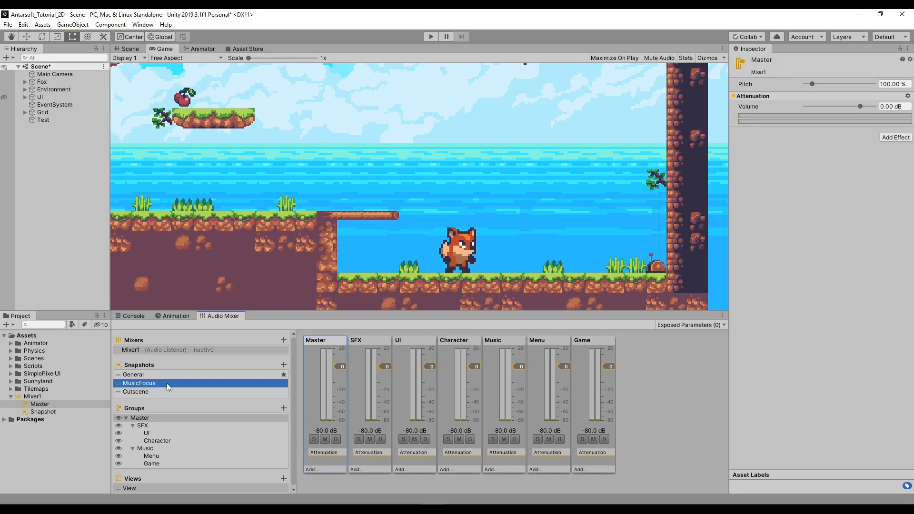
click(133, 375)
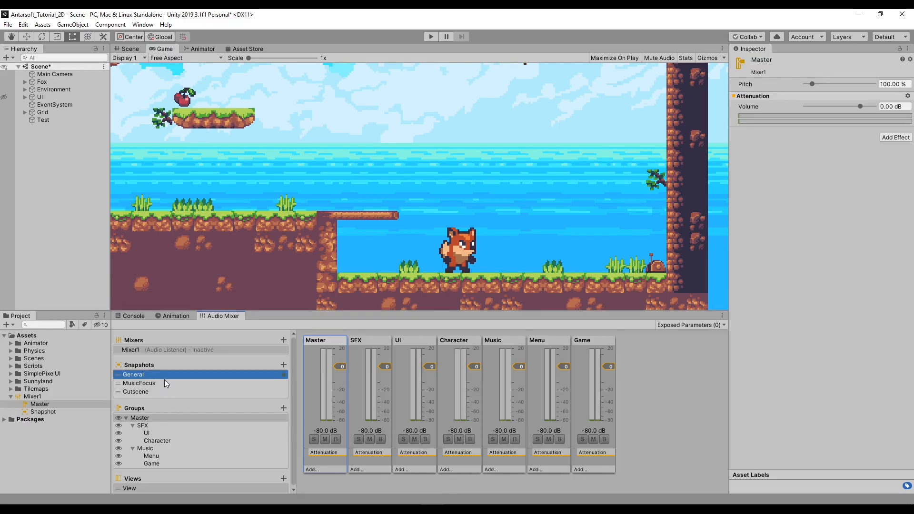
click(139, 383)
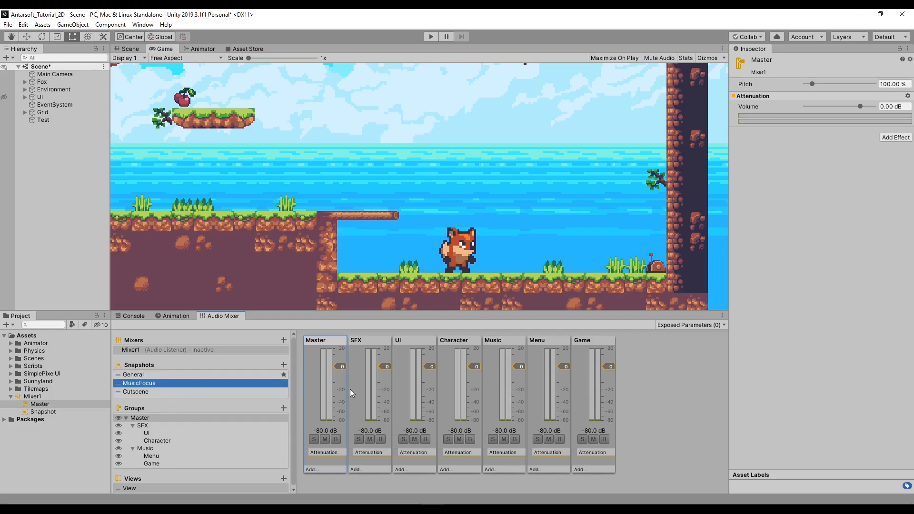
click(133, 374)
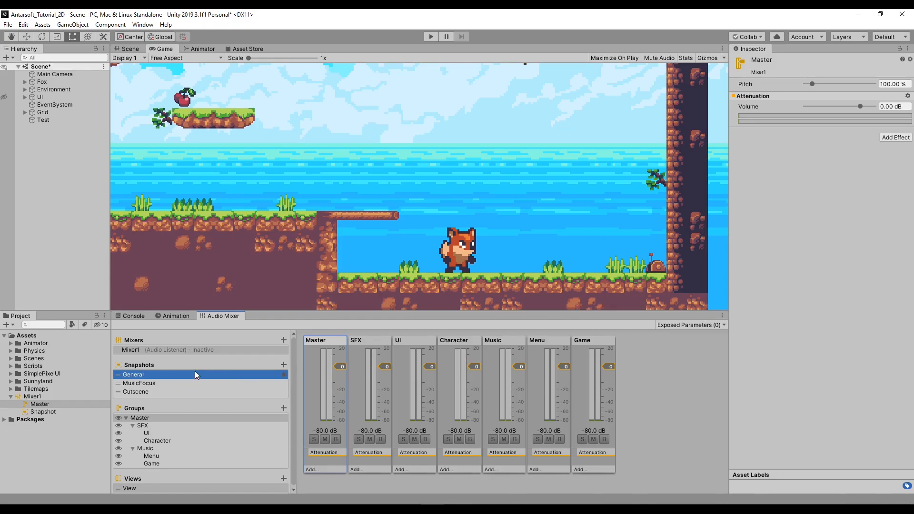
click(139, 383)
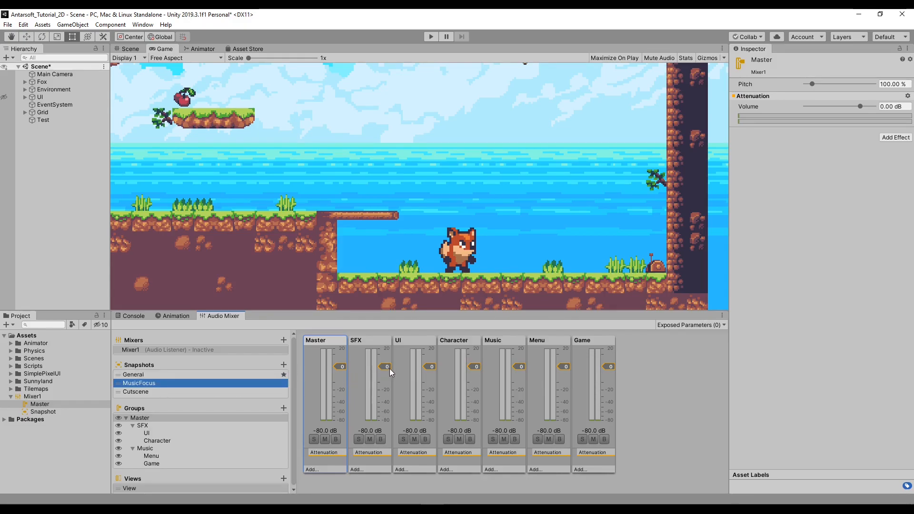
mouse_move(382, 371)
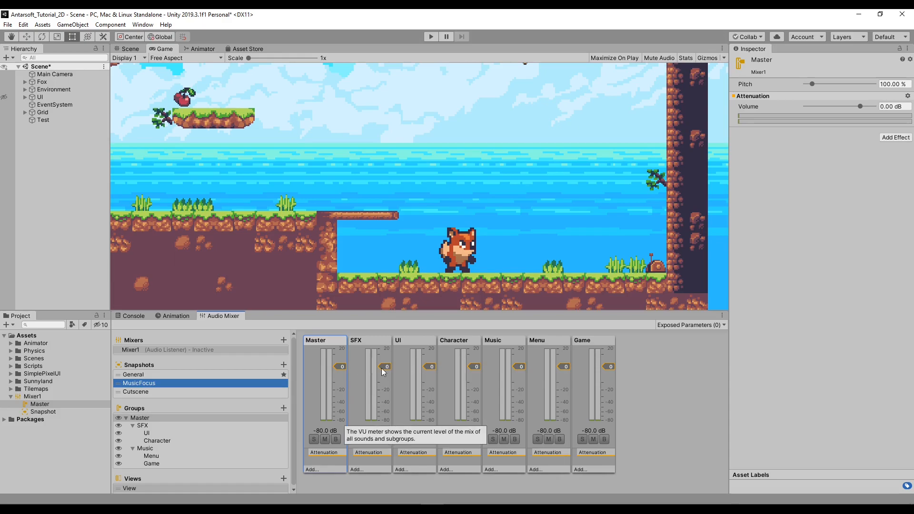
drag(387, 366, 386, 380)
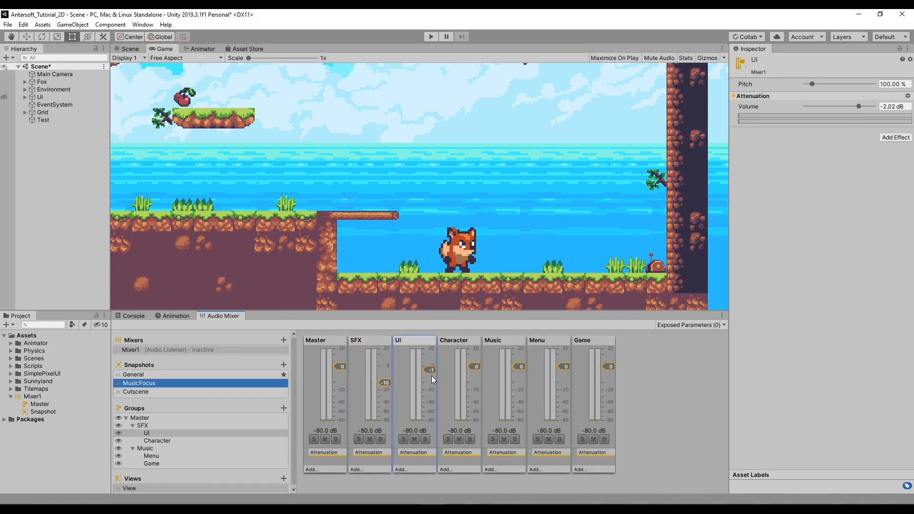
drag(431, 370, 432, 367)
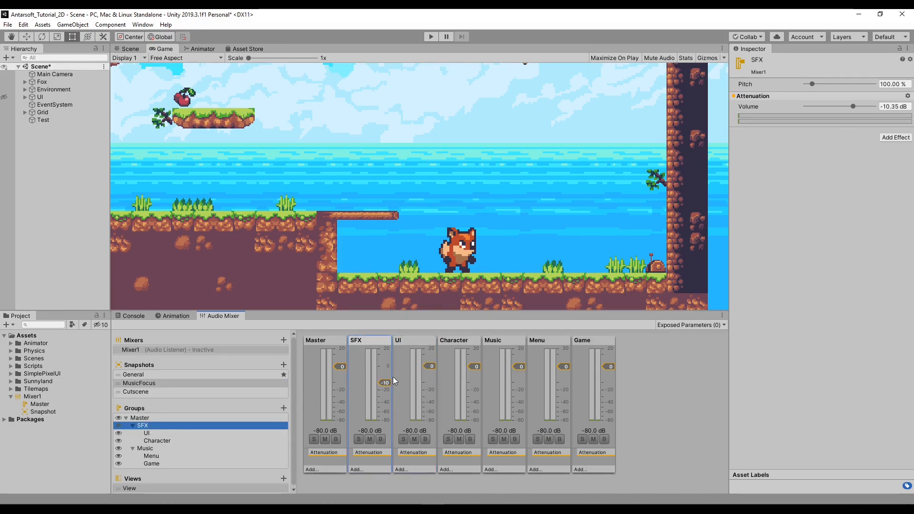
mouse_move(521, 369)
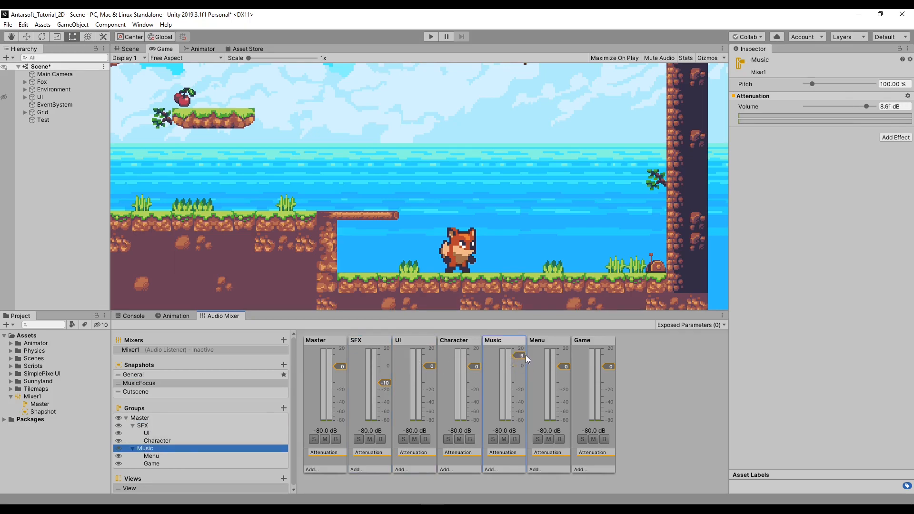
drag(520, 355, 520, 354)
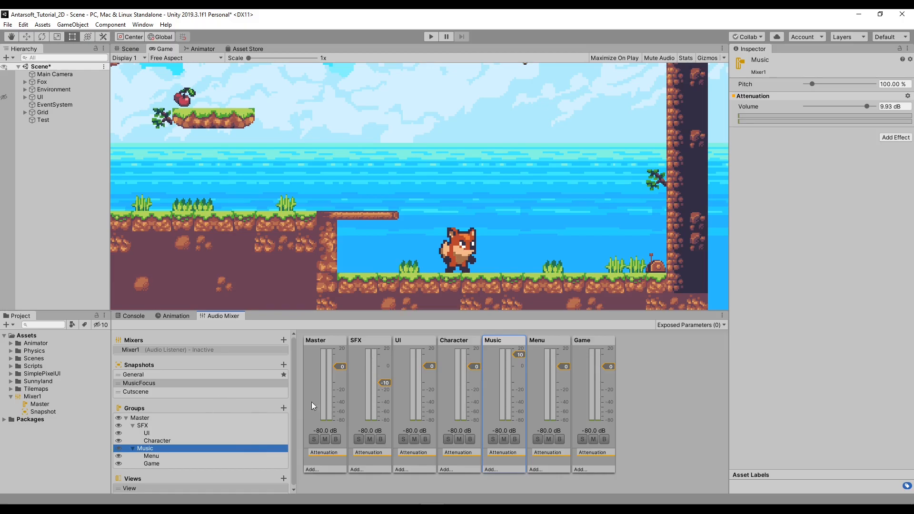
mouse_move(531, 392)
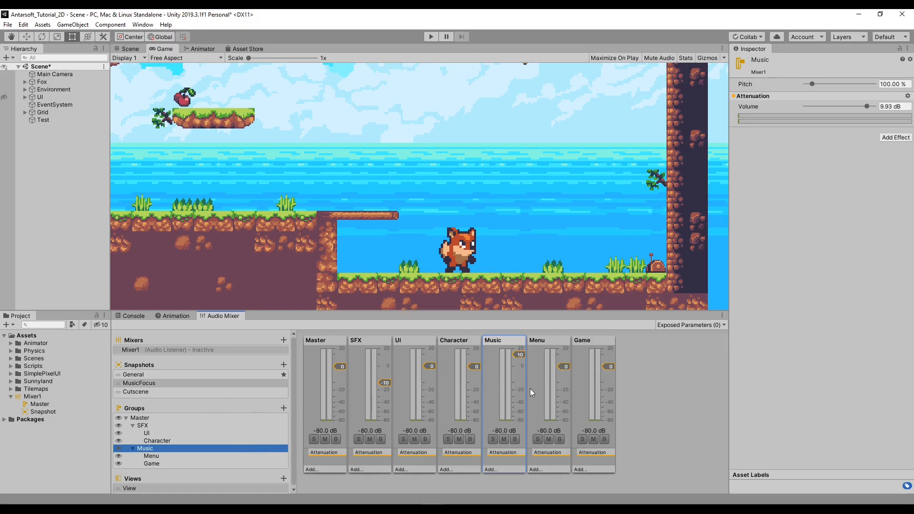
mouse_move(513, 370)
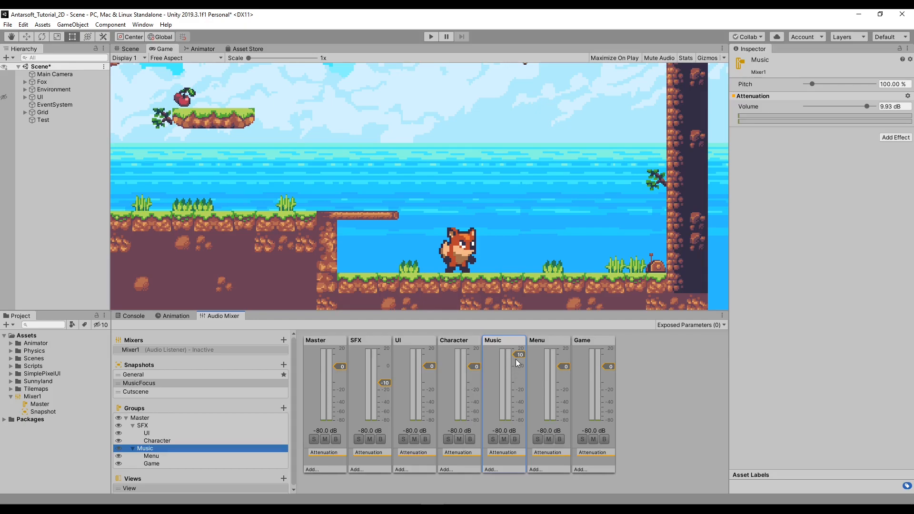
mouse_move(352, 406)
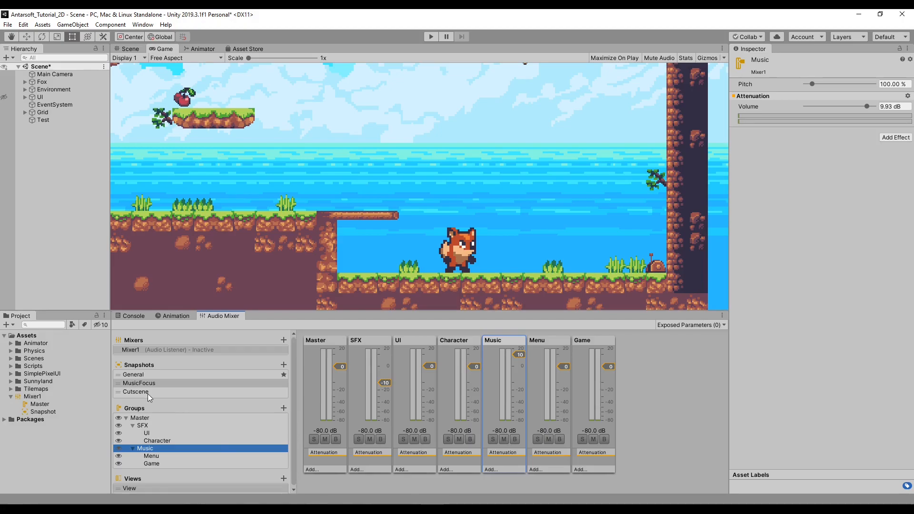
Step: Select the Cutscene snapshot and lower Music and UI faders to about -10 dB
click(136, 391)
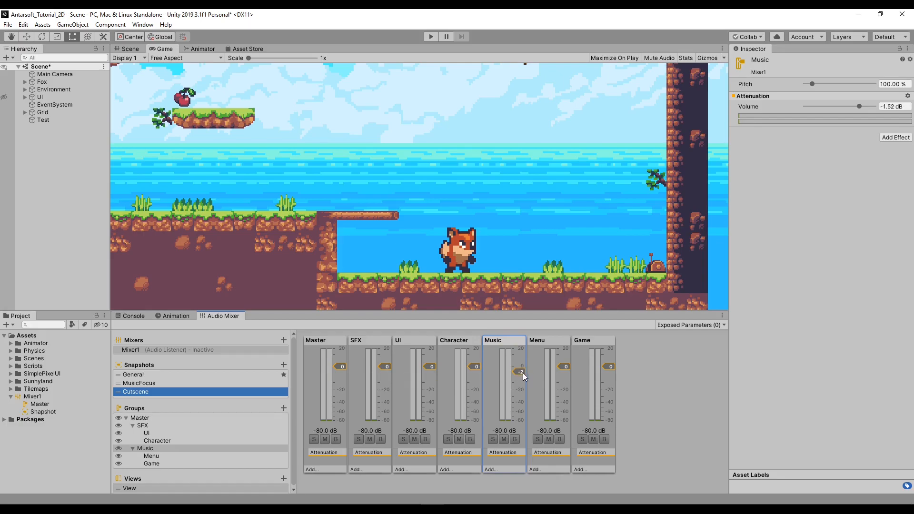
drag(520, 373, 520, 382)
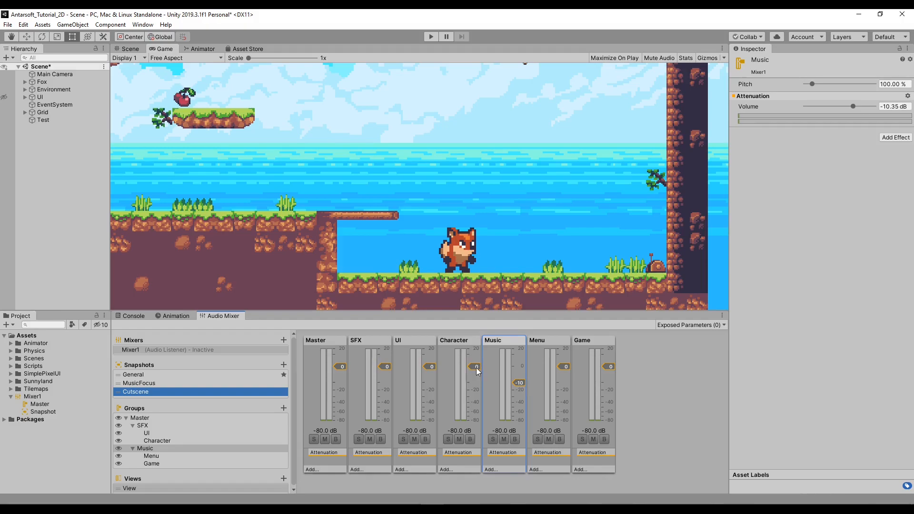
drag(476, 366, 476, 360)
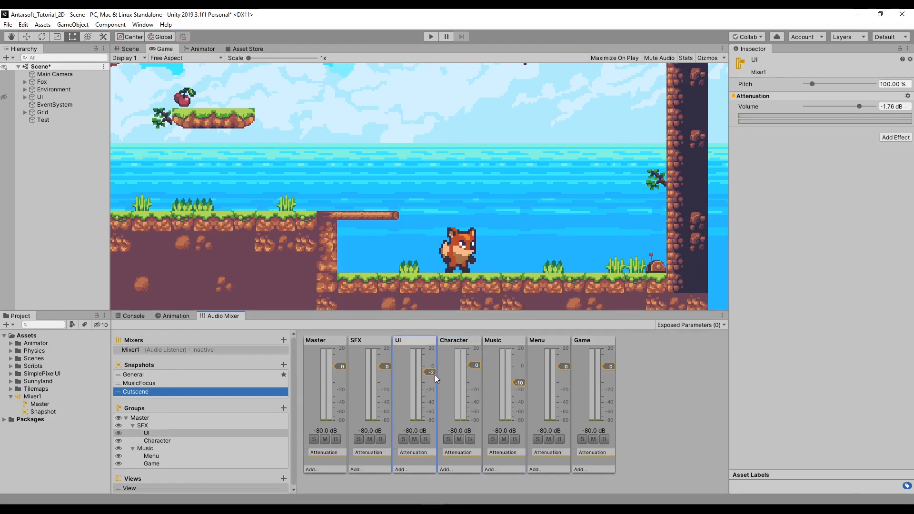
drag(431, 372, 430, 380)
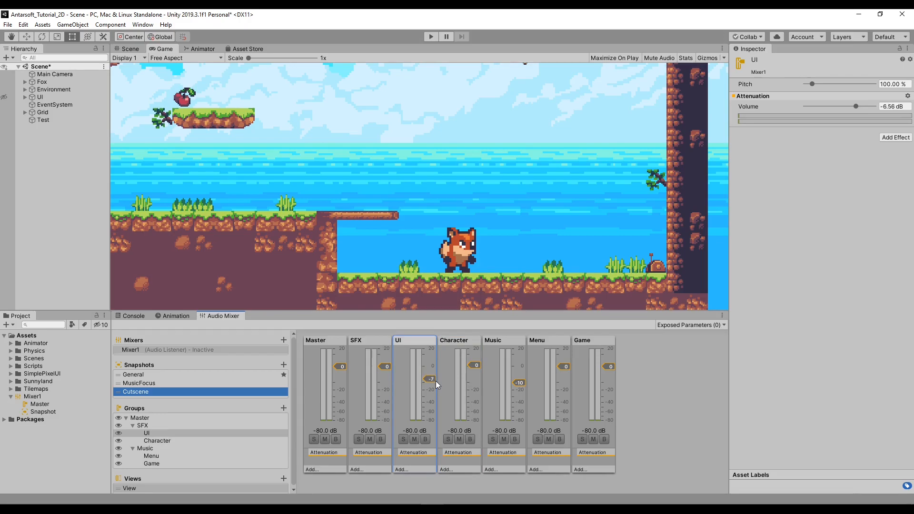
drag(431, 379, 430, 383)
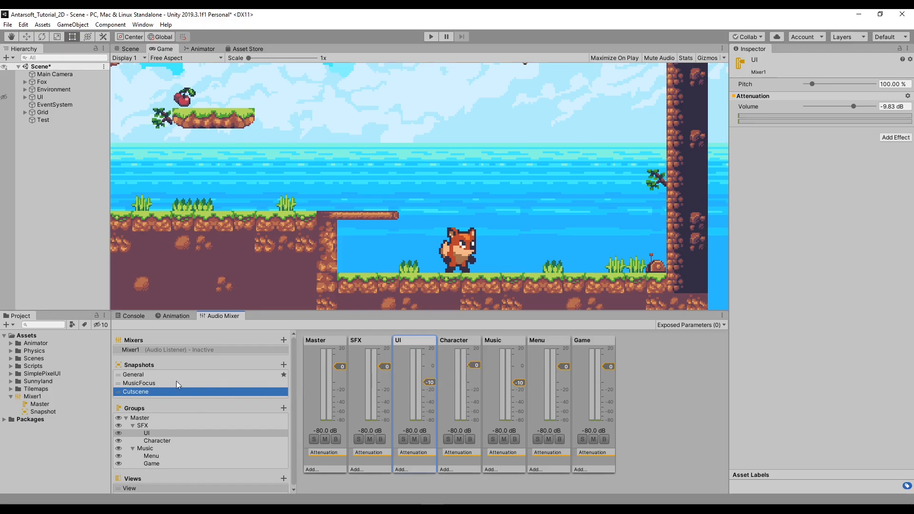
Step: Switch between the MusicFocus and General snapshots, finishing on MusicFocus
click(139, 383)
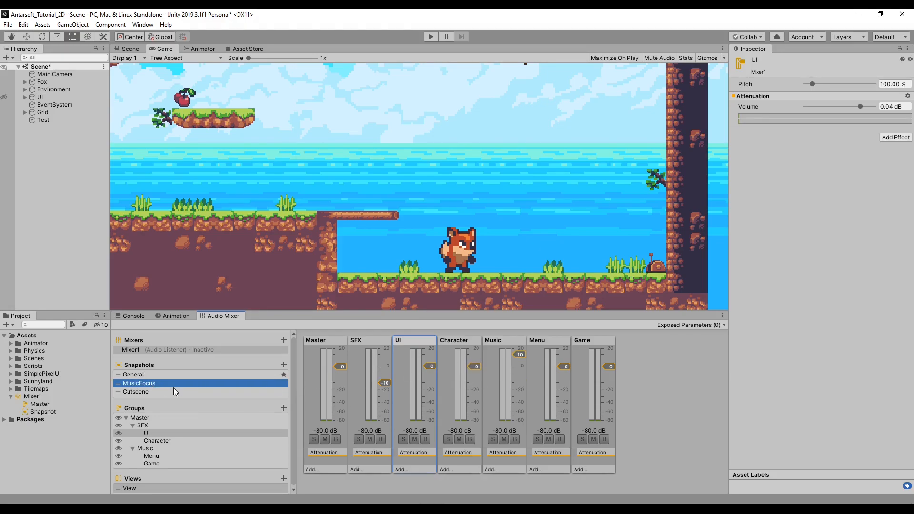
click(133, 374)
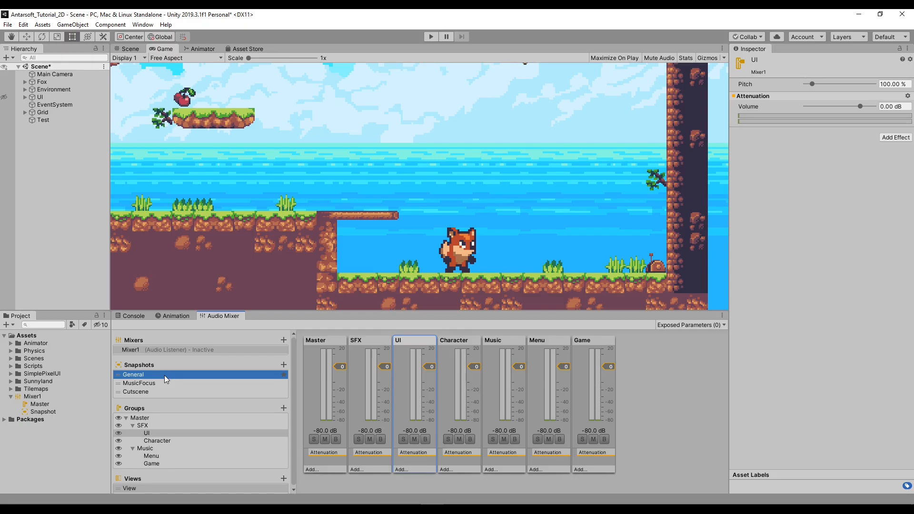
click(139, 383)
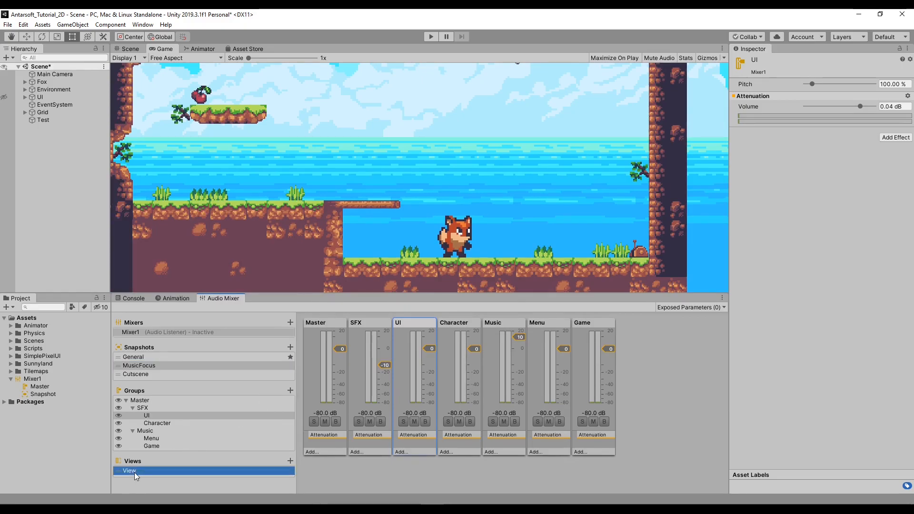
mouse_move(591, 394)
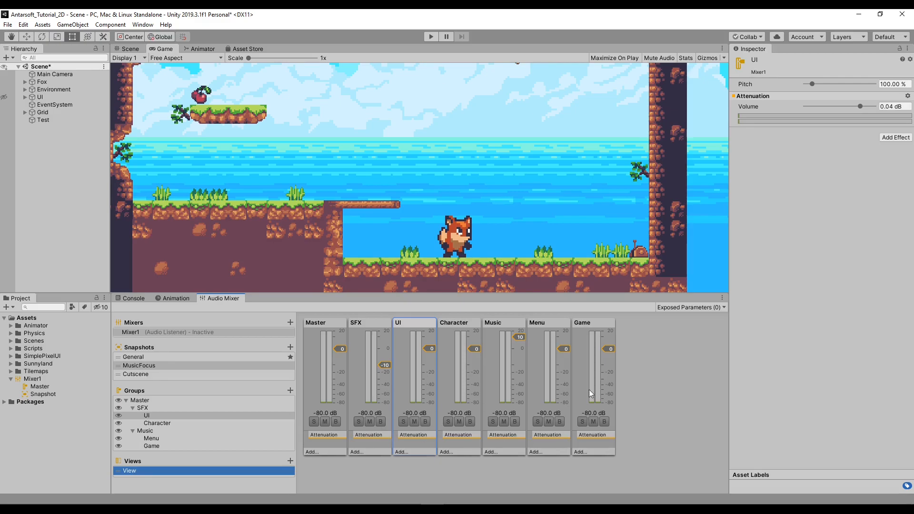
mouse_move(306, 447)
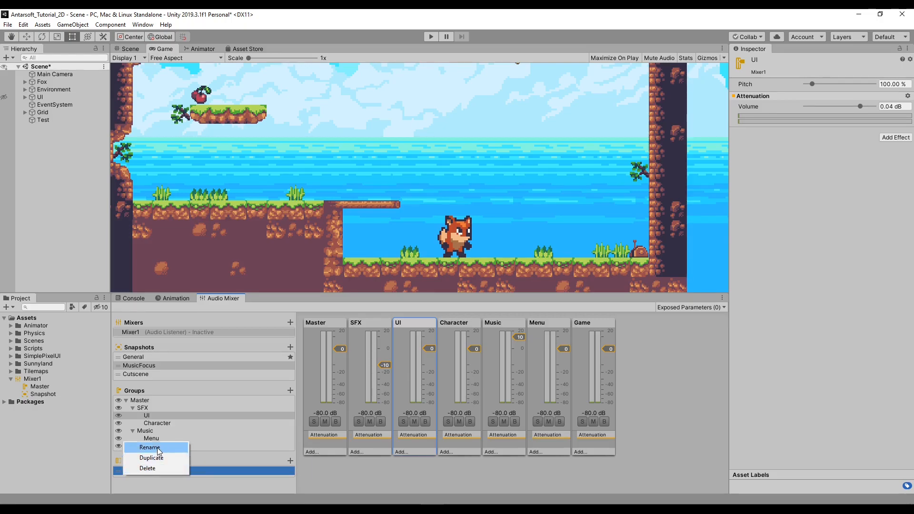
Step: Rename the mixer view to Default, add an SFX view, and switch between Default and SFX
click(149, 447)
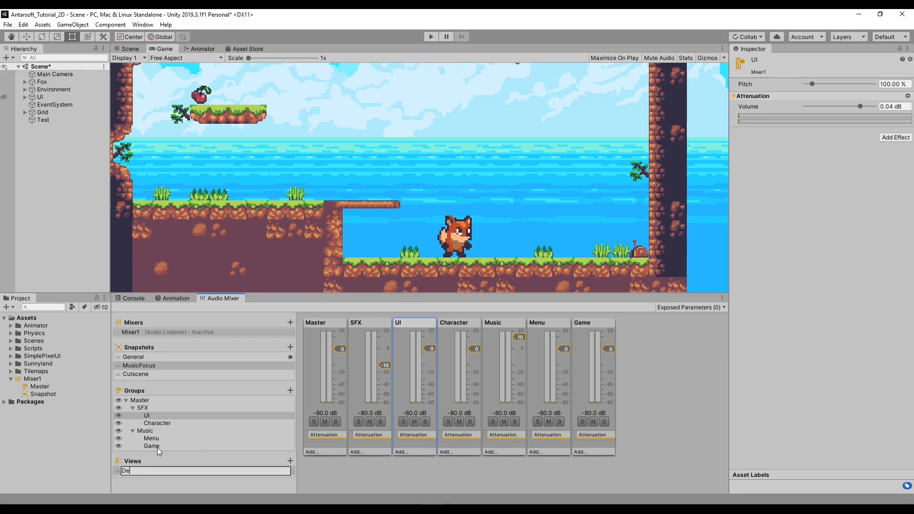
key(Return)
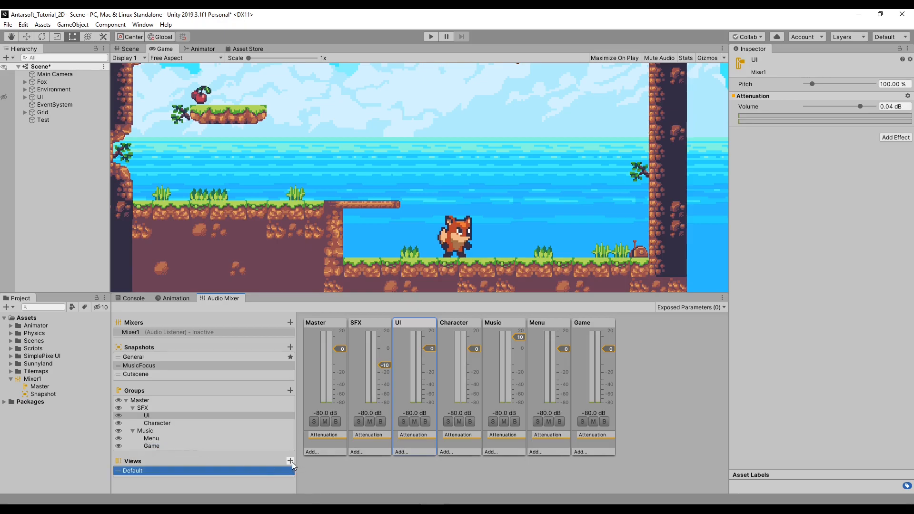
click(289, 461)
text(Music)
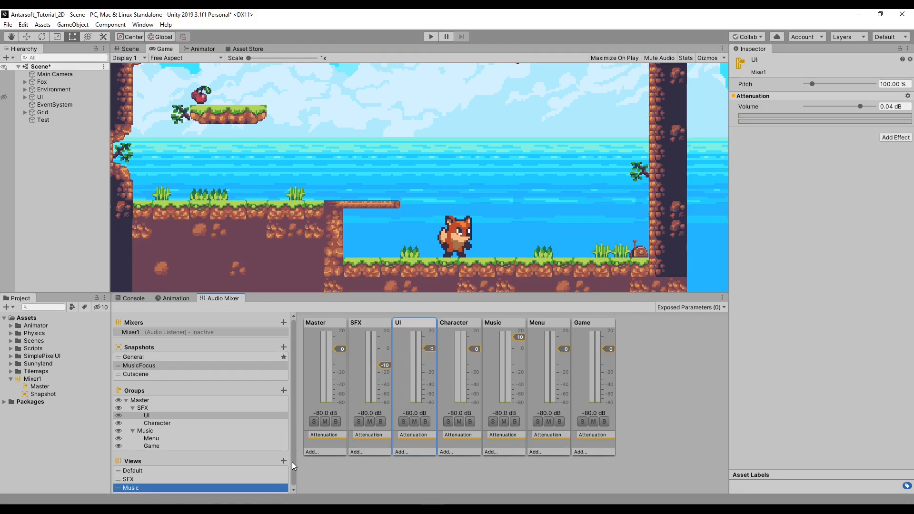
click(129, 480)
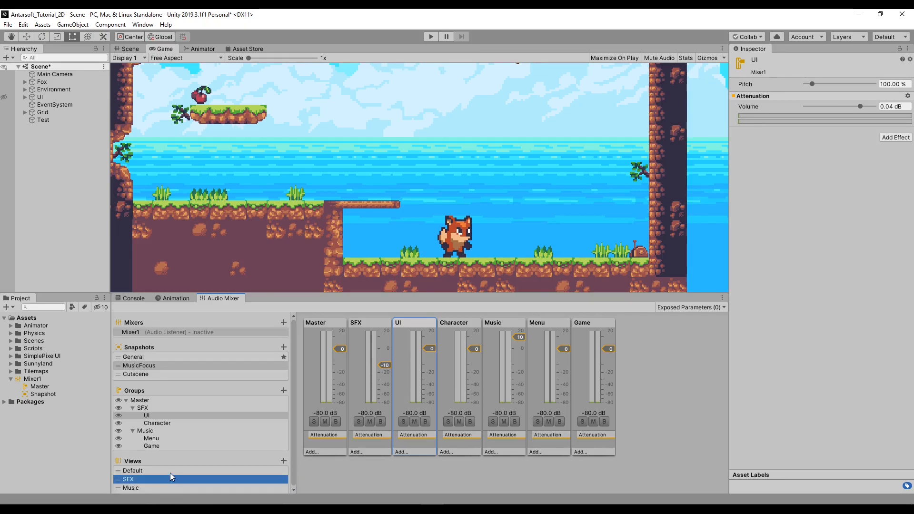
click(132, 471)
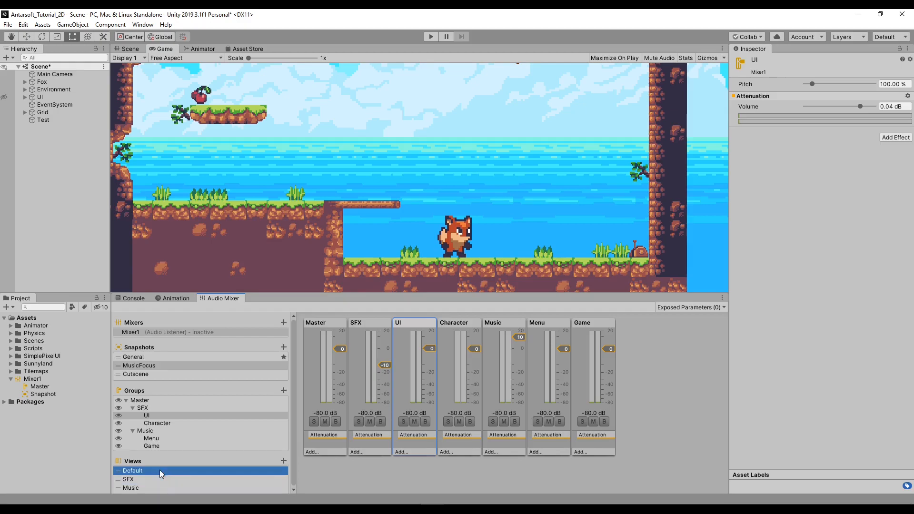
click(125, 479)
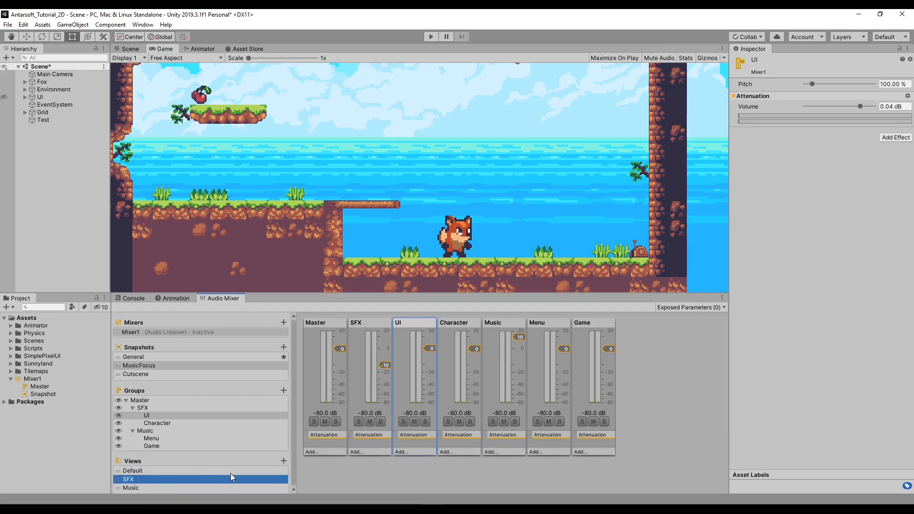
mouse_move(146, 446)
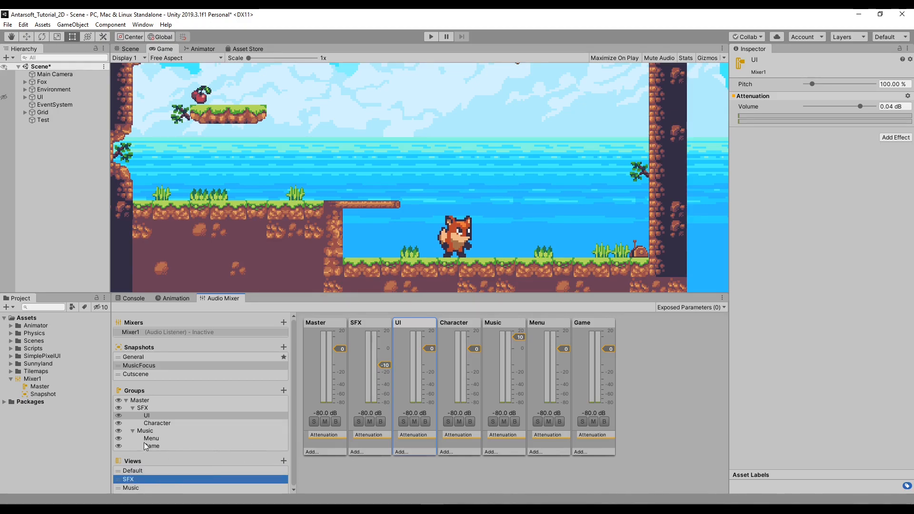
Step: Hide the Music group from the SFX view, then return to the Default view
click(144, 430)
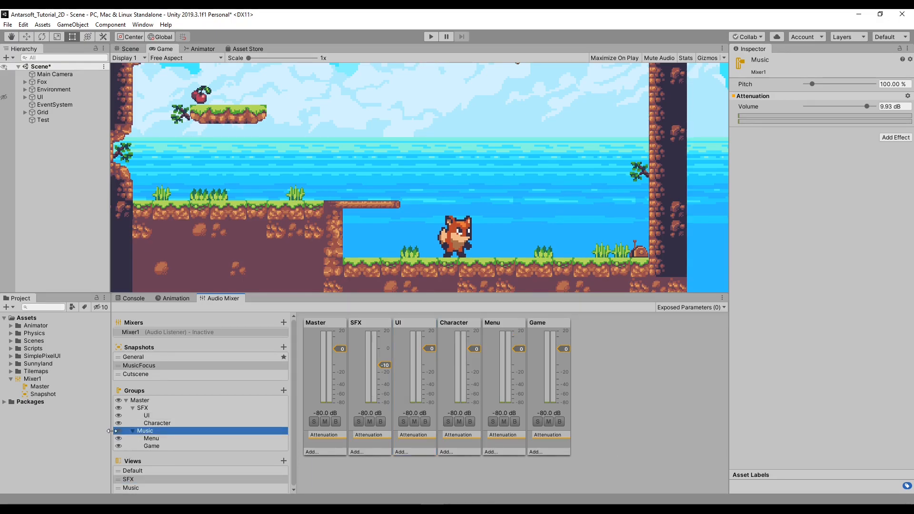
click(151, 447)
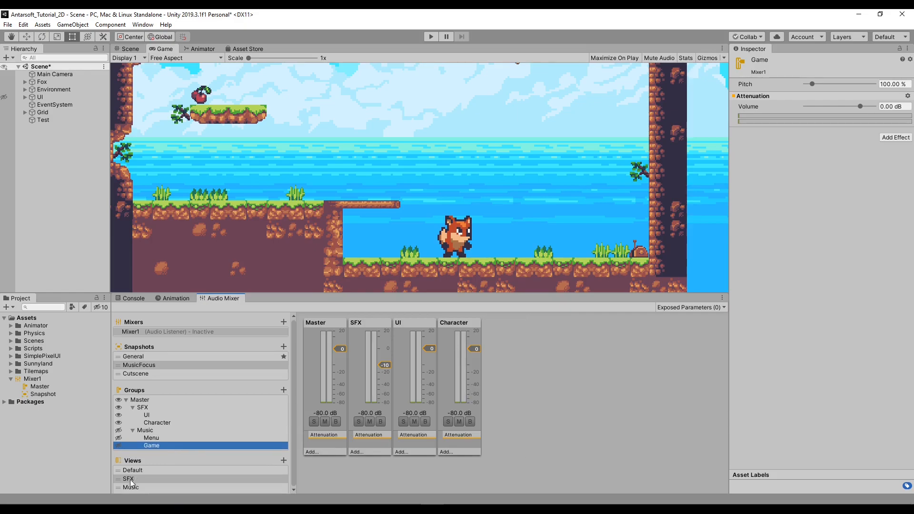
click(127, 479)
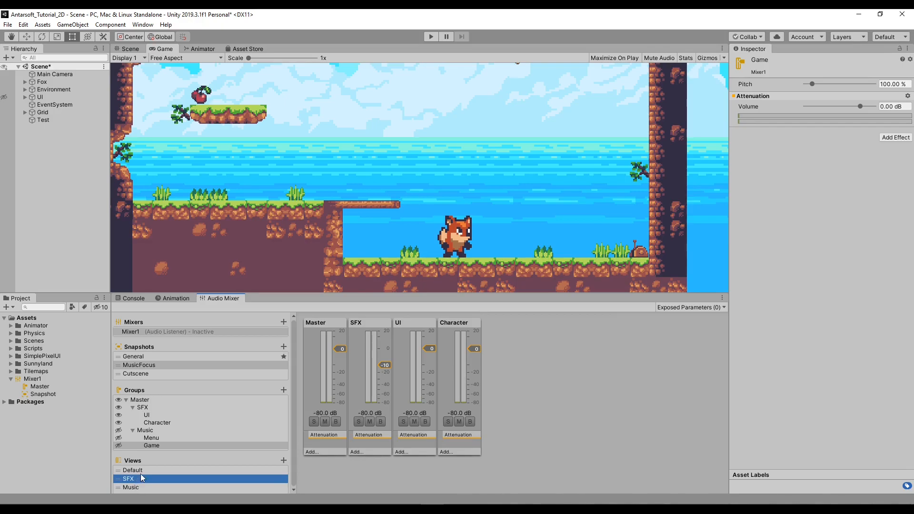
mouse_move(135, 492)
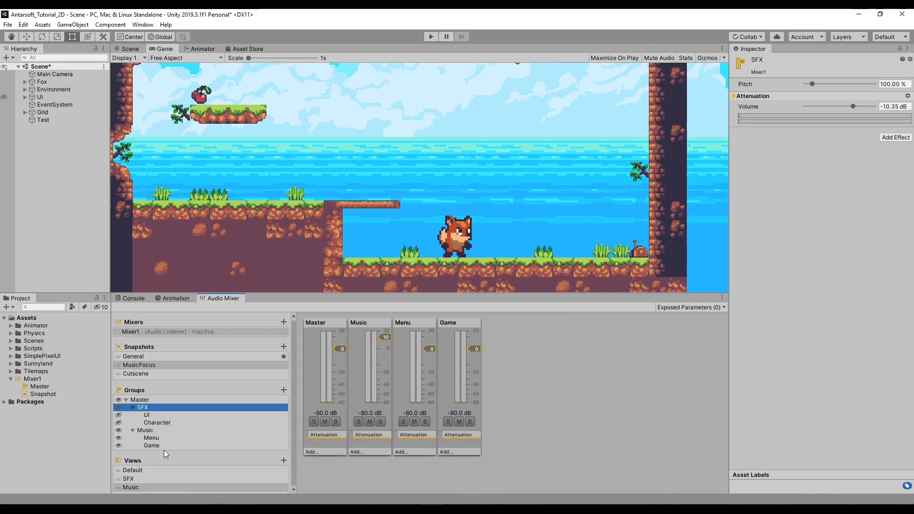
click(131, 470)
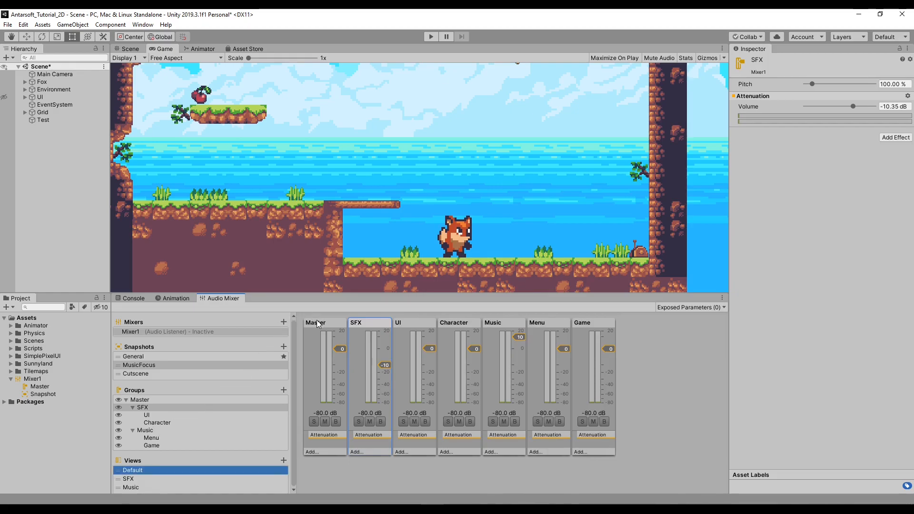
Step: Assign colour labels to the SFX group and other Mixer1 groups
right_click(369, 323)
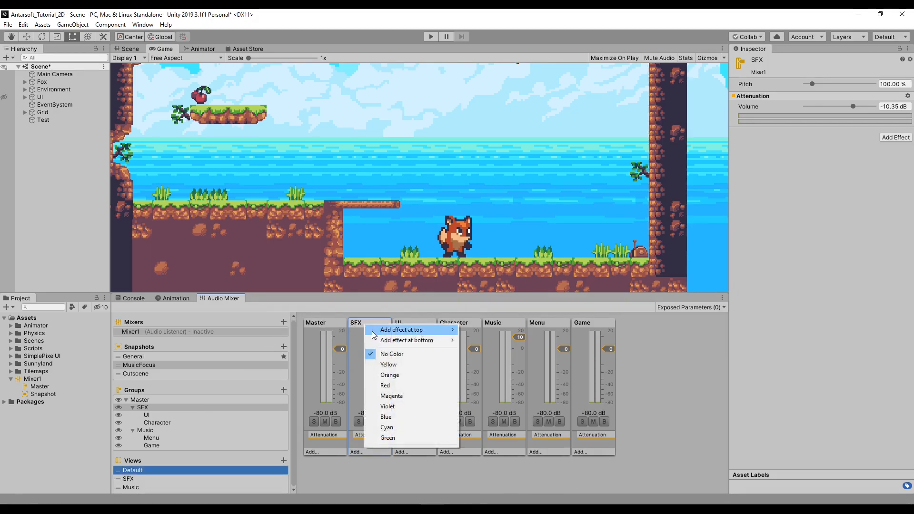
mouse_move(400, 399)
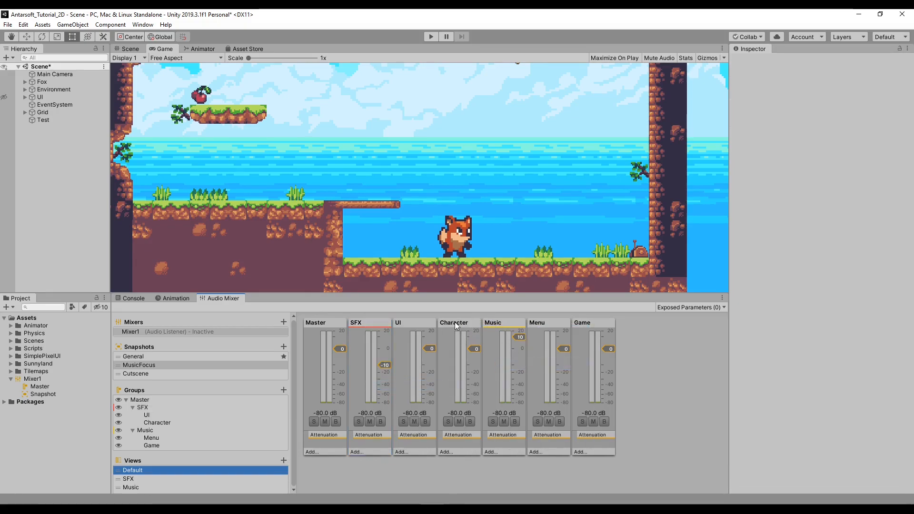
mouse_move(331, 324)
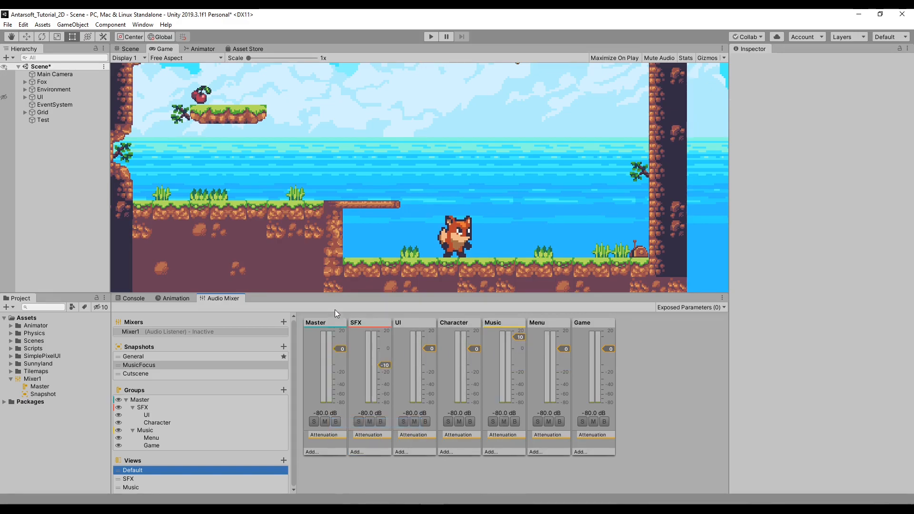
click(147, 415)
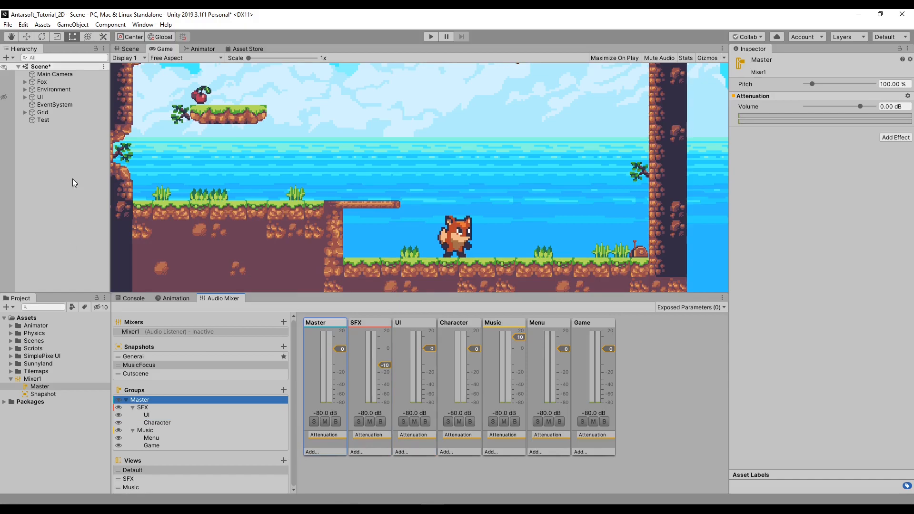
mouse_move(276, 295)
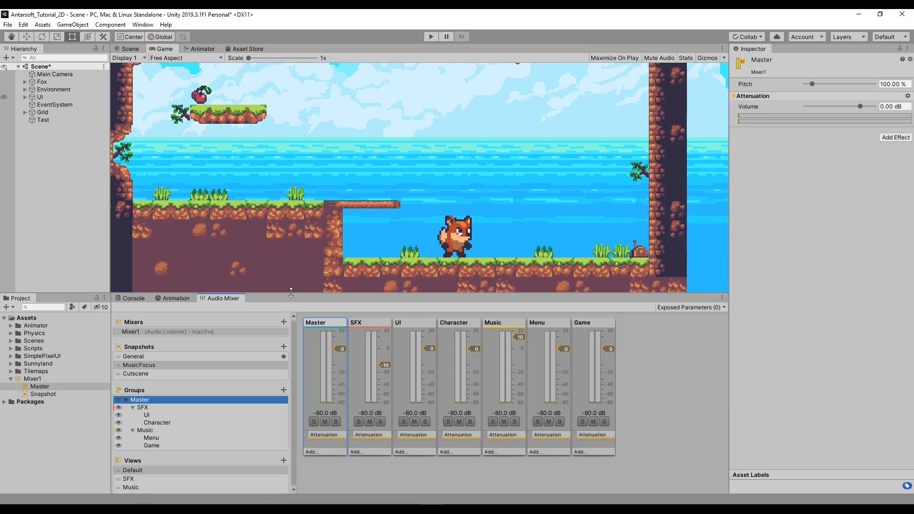
Step: Enlarge the Game view by shrinking the Audio Mixer panel
click(42, 112)
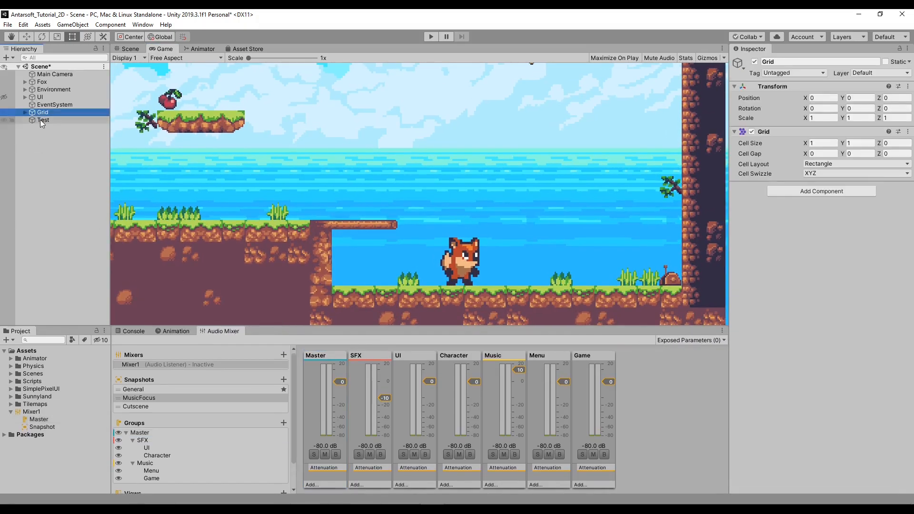
Step: Select Test, add an Audio Reverb Zone, then remove it, leaving only the Audio Source
click(43, 120)
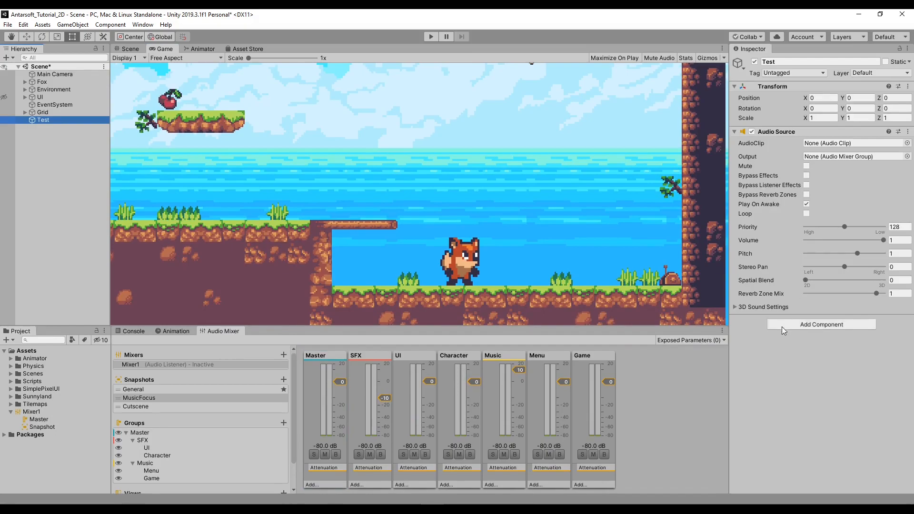
click(821, 325)
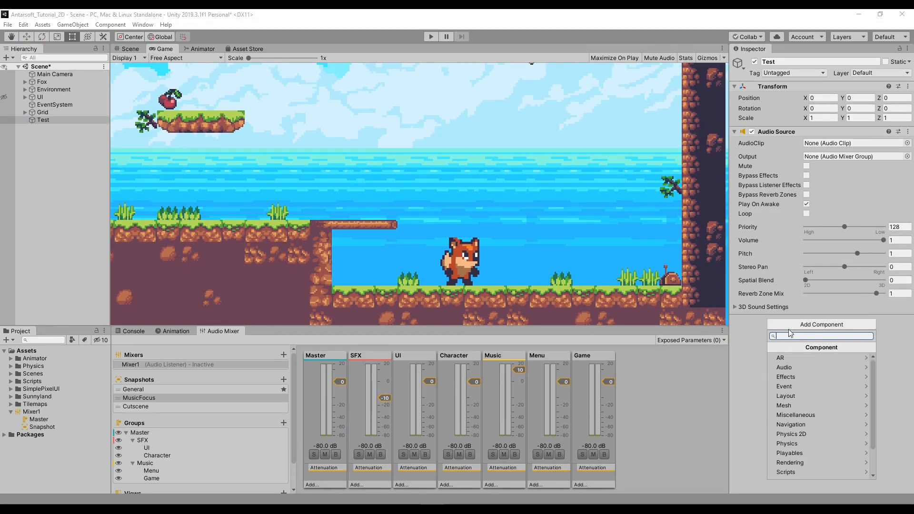
click(784, 368)
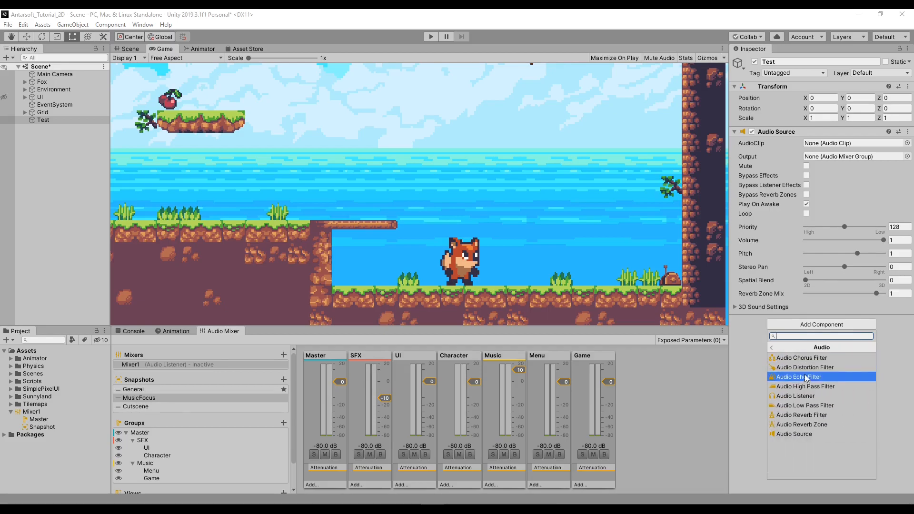
mouse_move(827, 425)
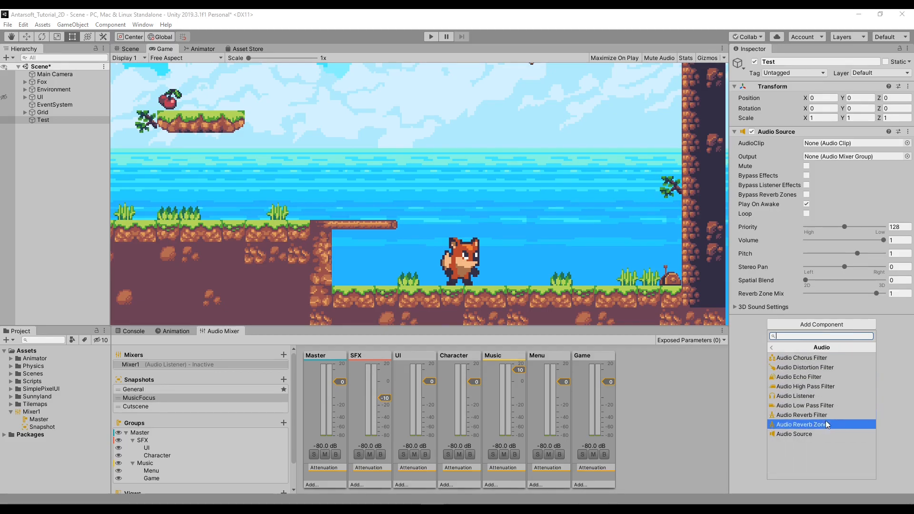
click(801, 425)
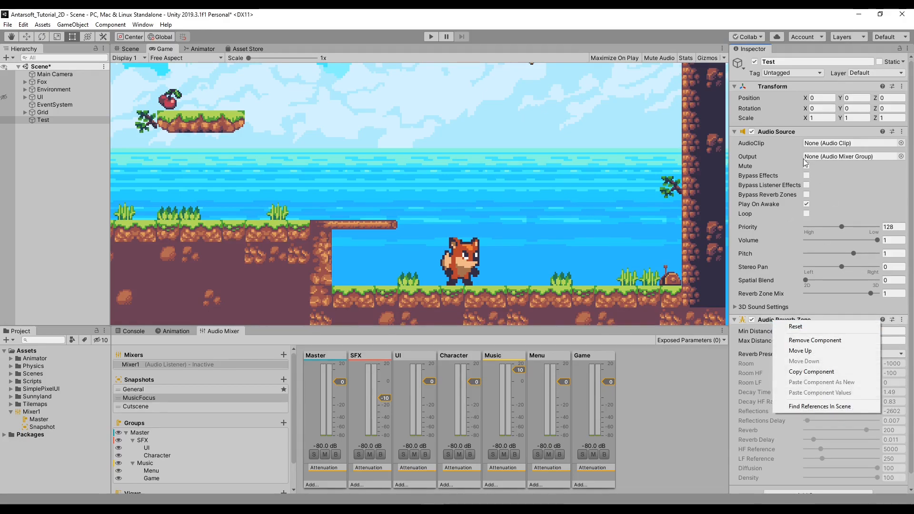
click(815, 340)
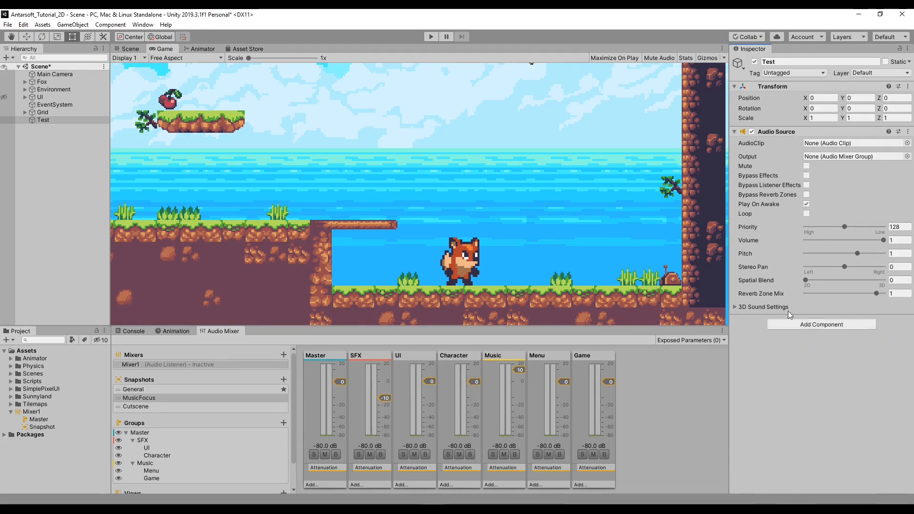
mouse_move(759, 342)
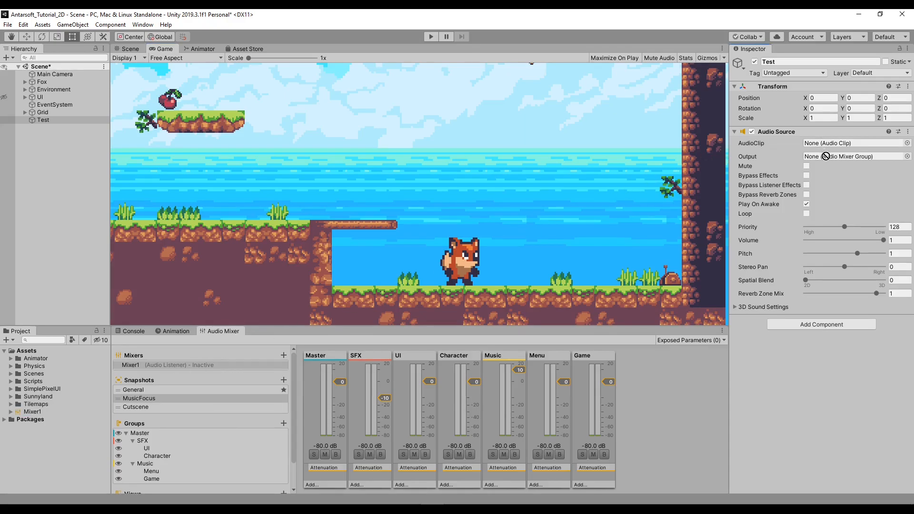
Step: Set Test's Audio Source output to Mixer1's Game group, after trying UI and Character
click(857, 157)
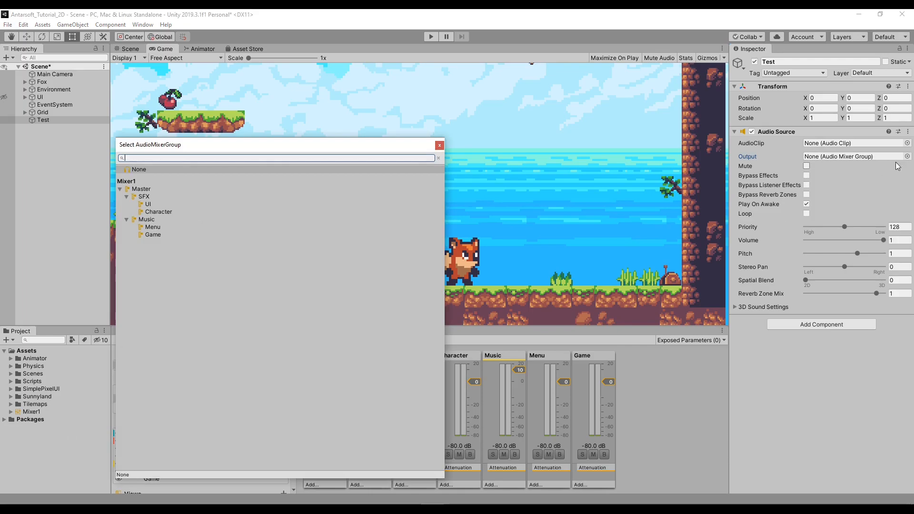
mouse_move(139, 197)
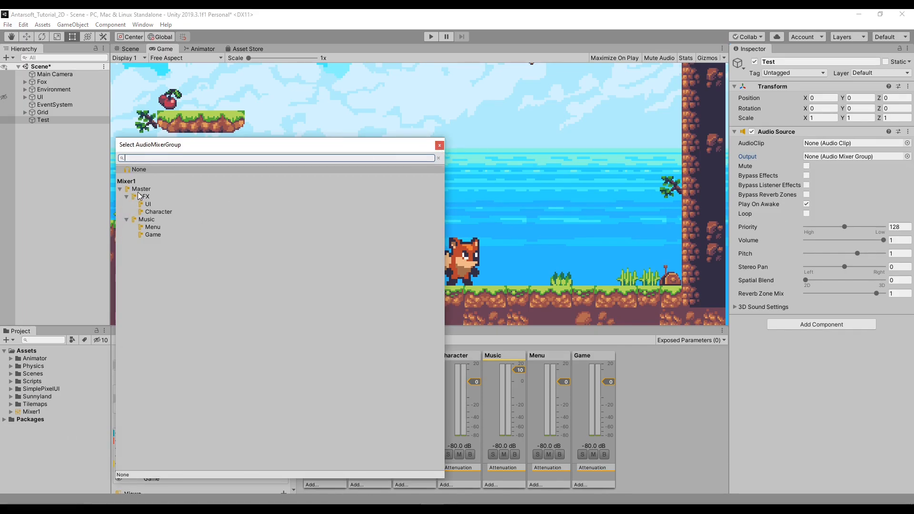
click(146, 203)
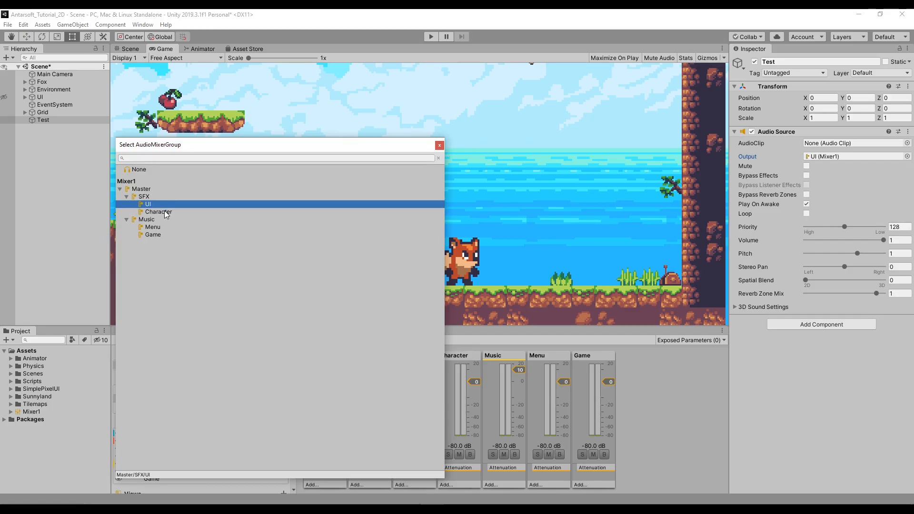
click(157, 212)
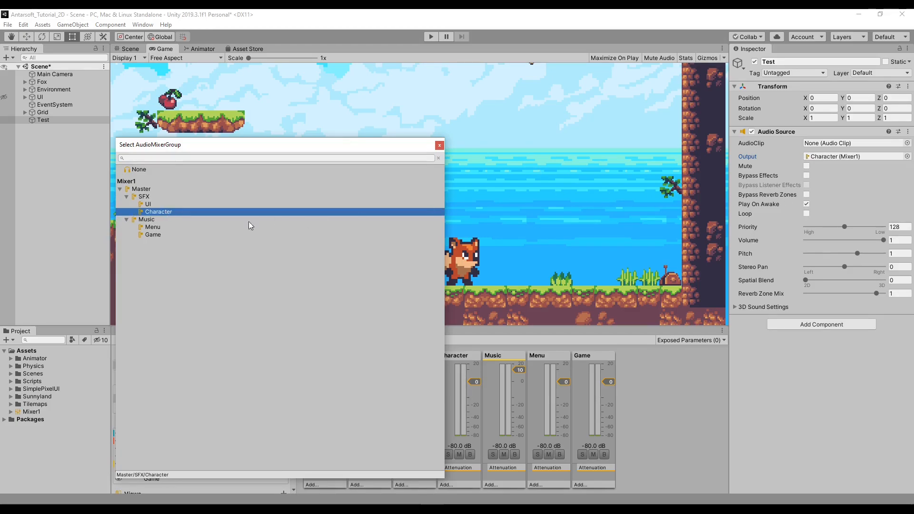
mouse_move(159, 228)
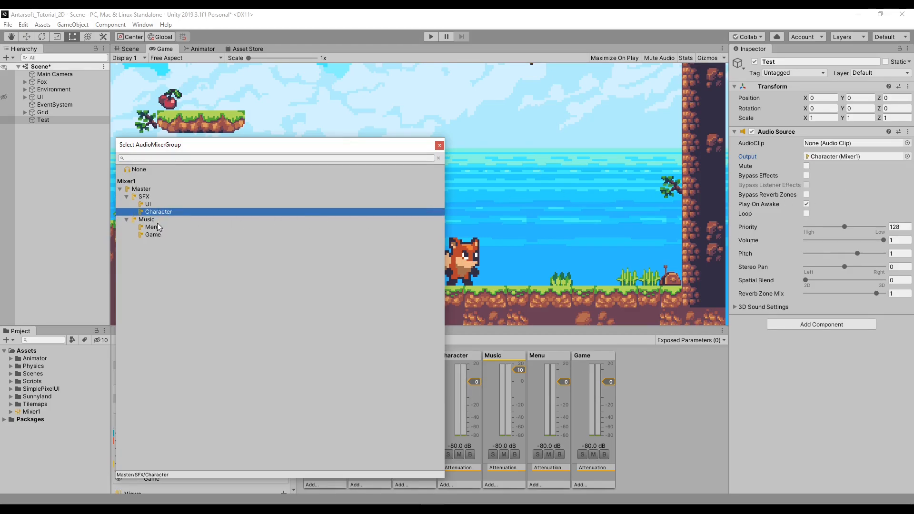
click(154, 234)
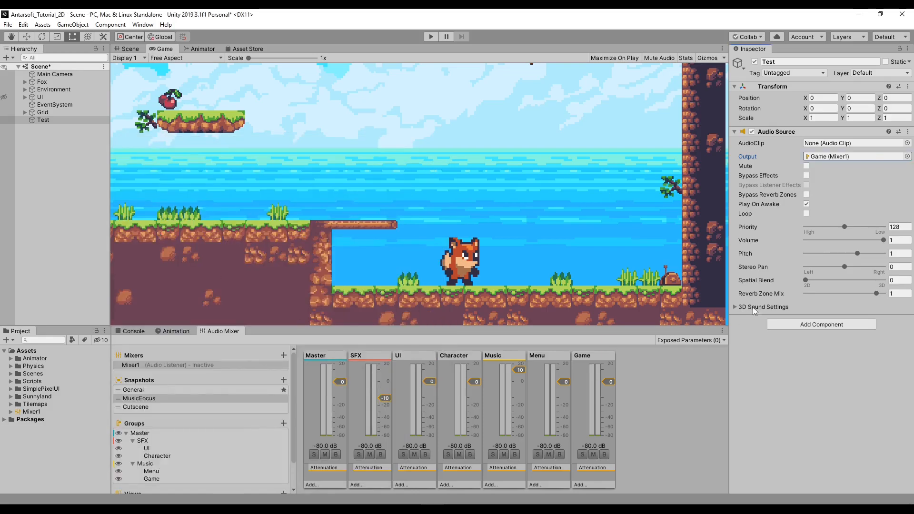
mouse_move(581, 394)
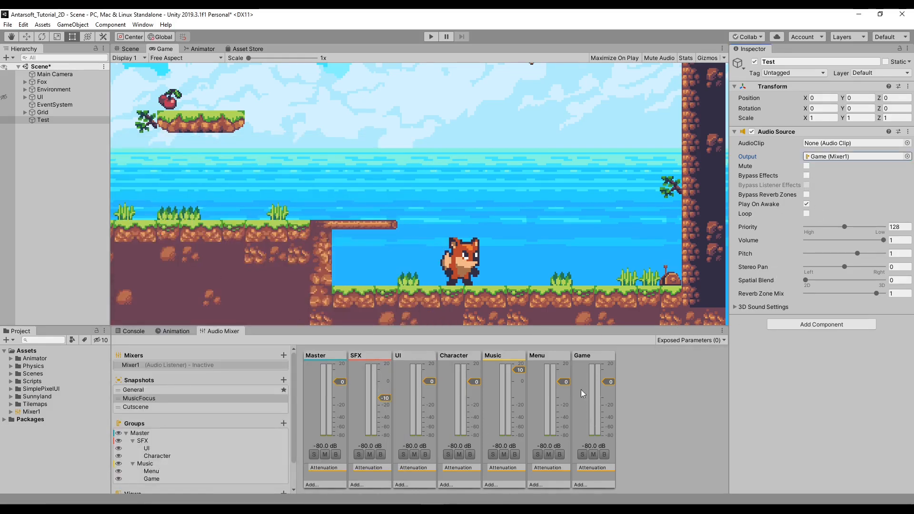
Step: Select the General snapshot, returning every mixer group to 0 dB
click(134, 389)
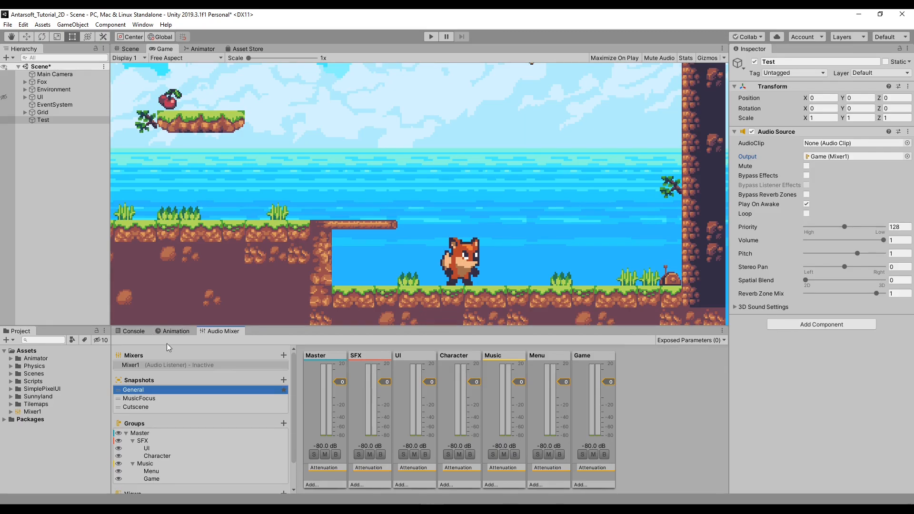
mouse_move(51, 288)
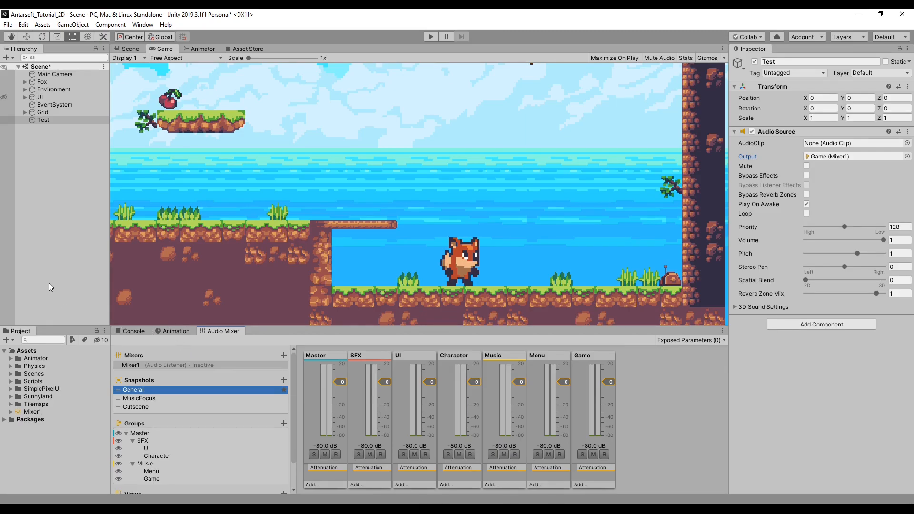